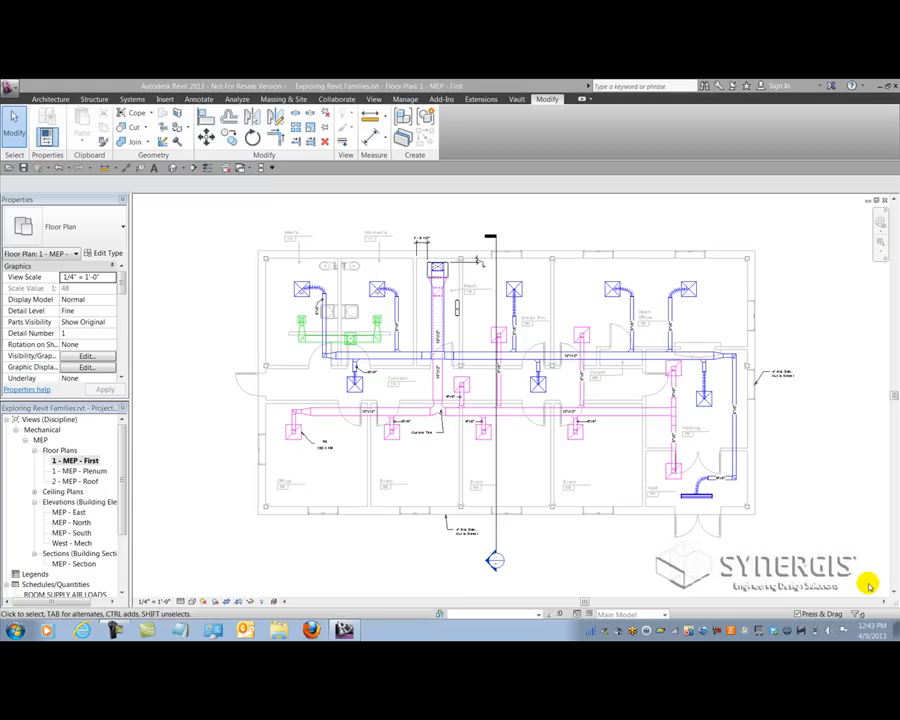
mouse_move(644, 414)
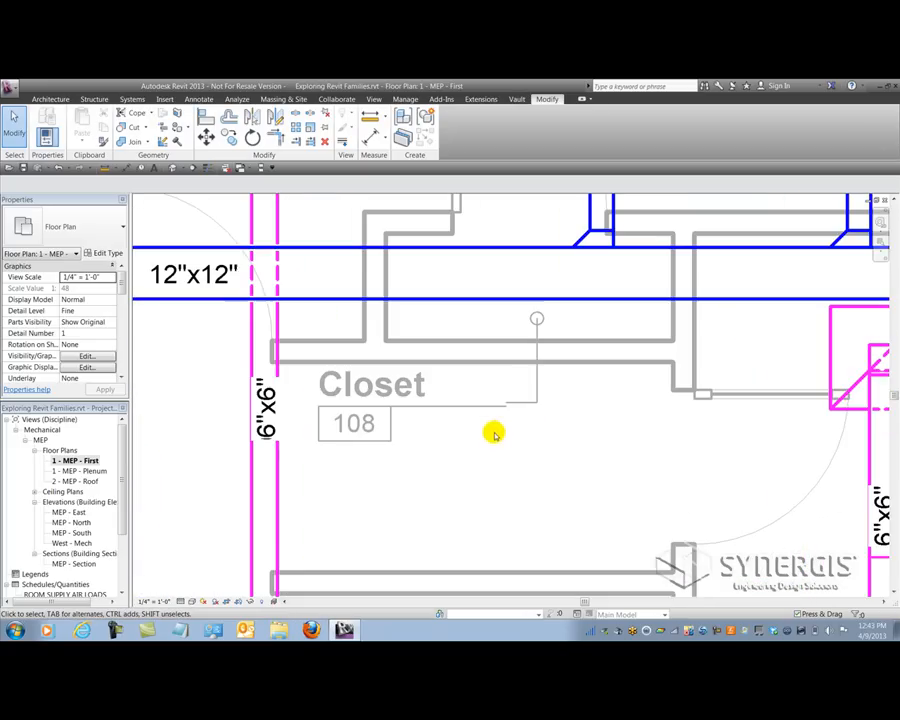
mouse_move(490, 424)
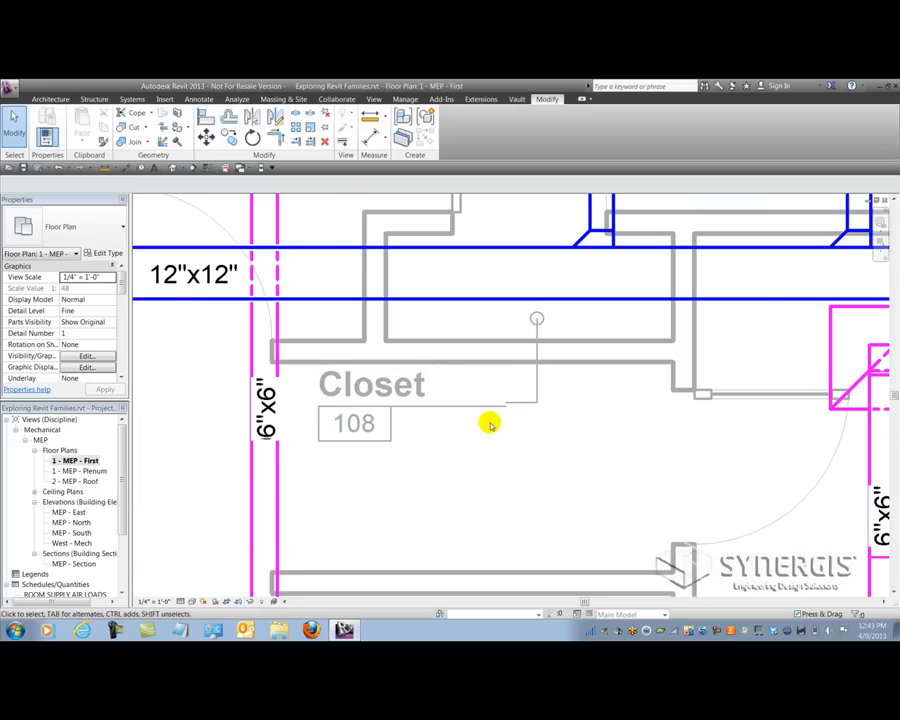
mouse_move(576, 270)
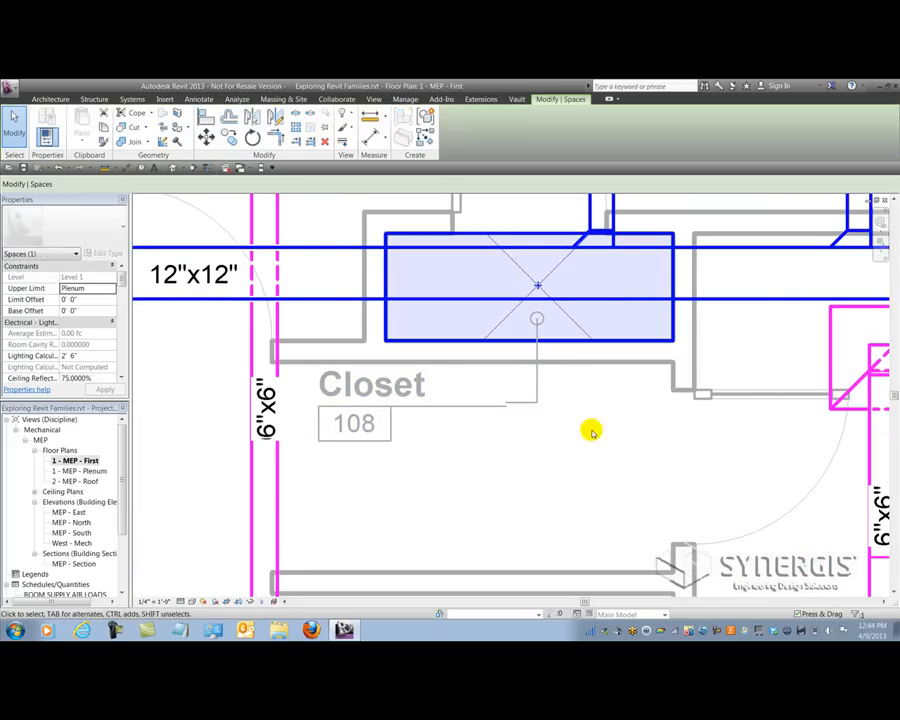
mouse_move(568, 436)
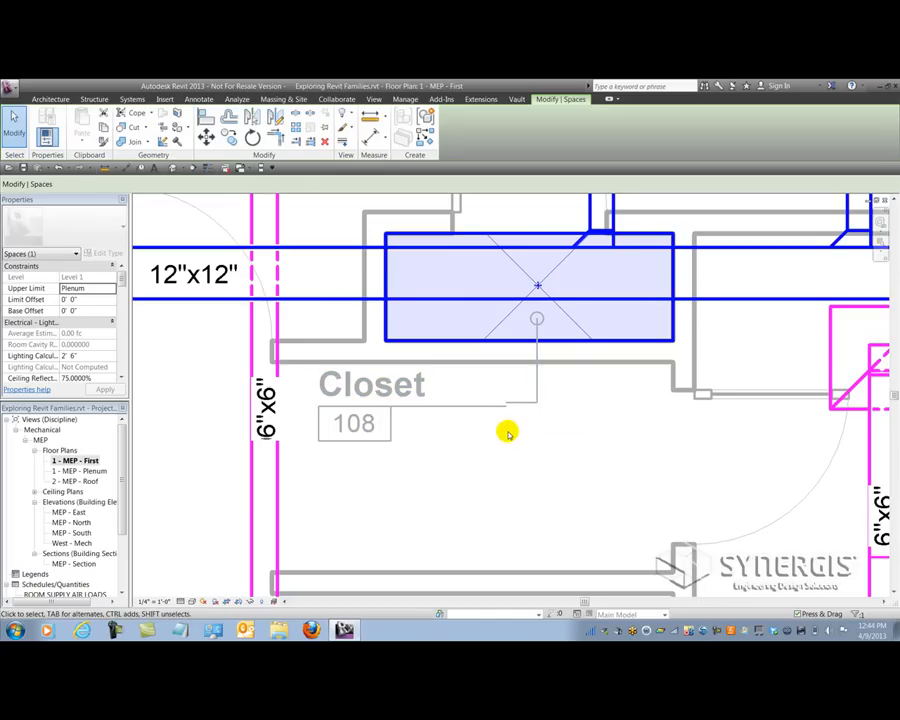
mouse_move(516, 432)
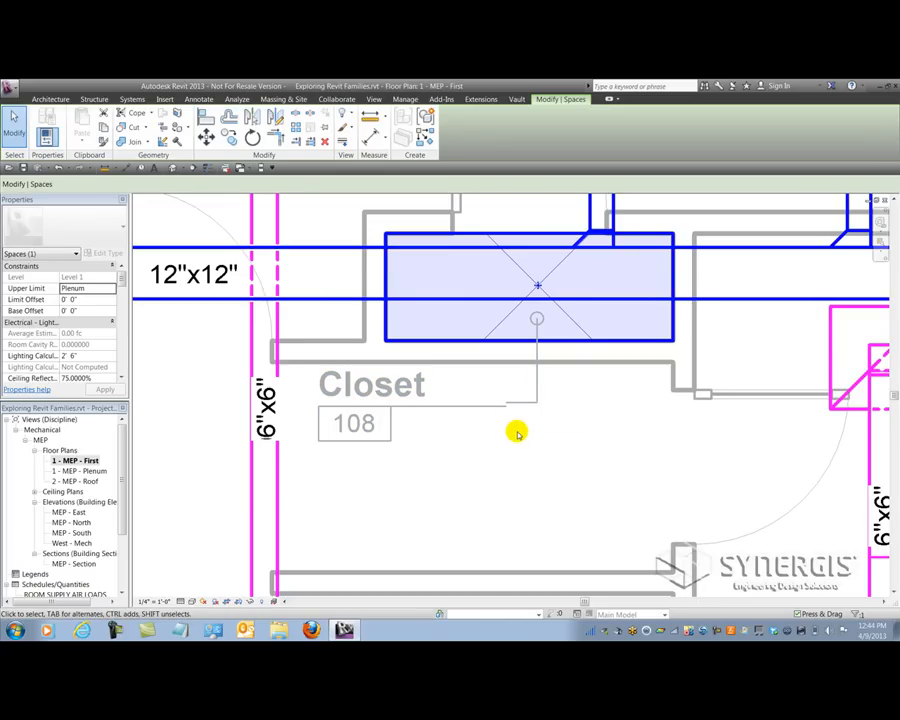
Select the Closet 108 space on the floor plan to inspect its tag and leader
click(370, 384)
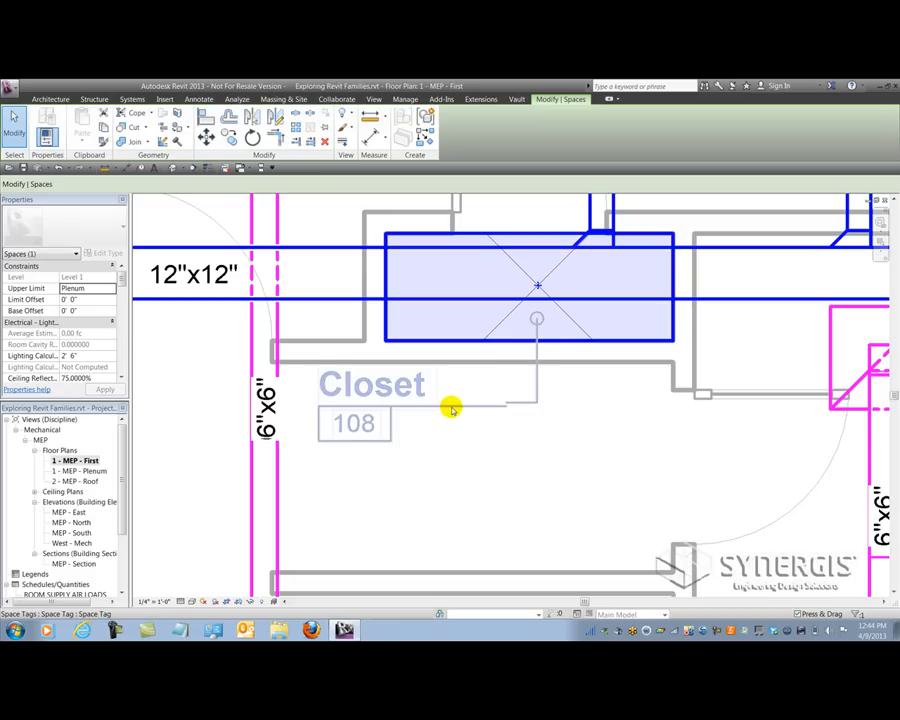
mouse_move(424, 444)
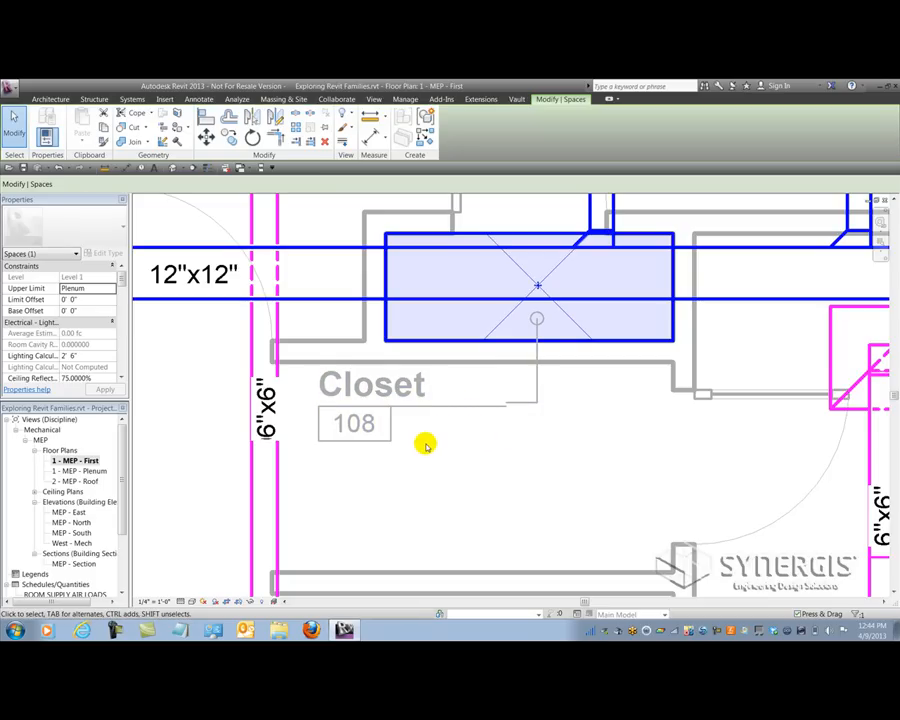
click(356, 424)
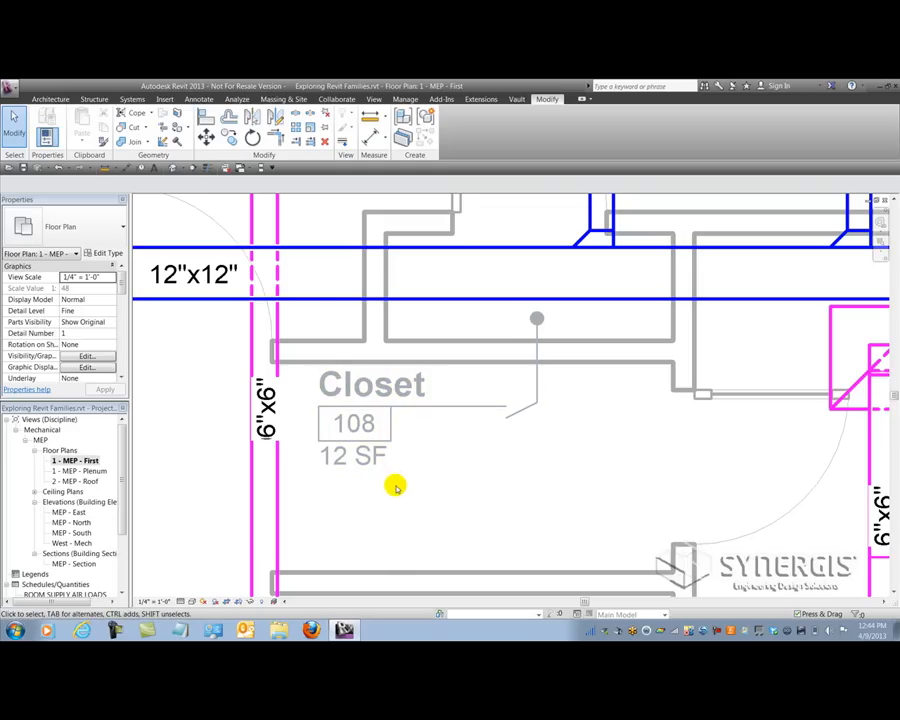
mouse_move(392, 484)
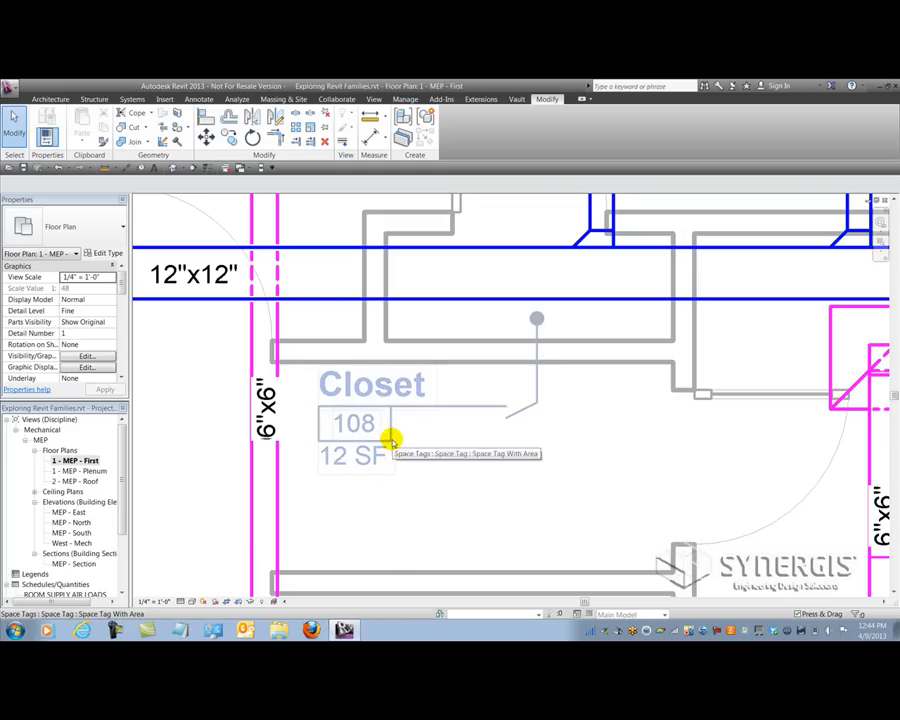
mouse_move(388, 440)
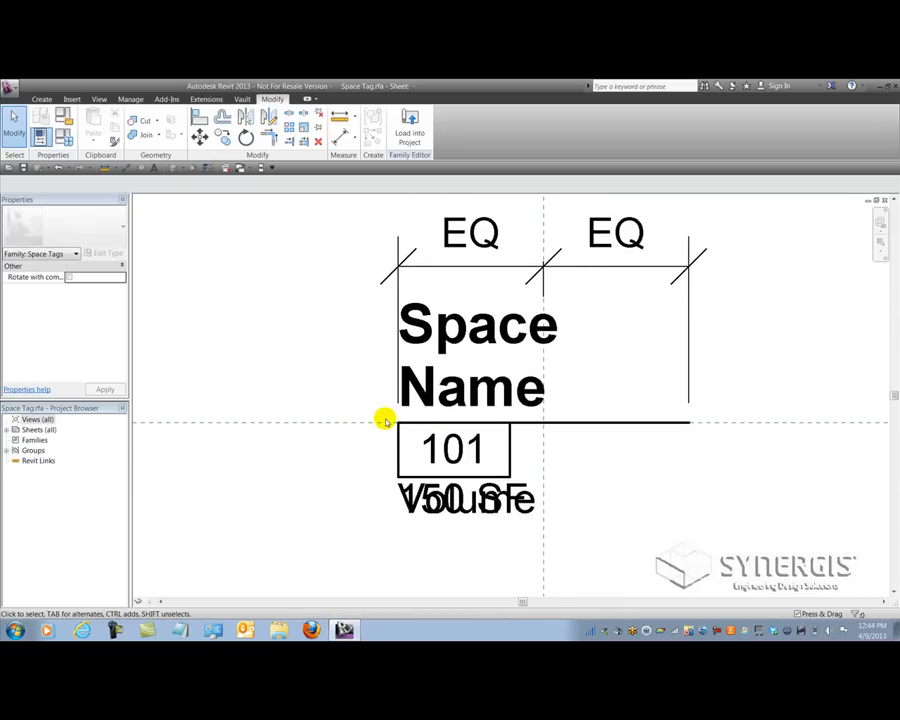
mouse_move(596, 476)
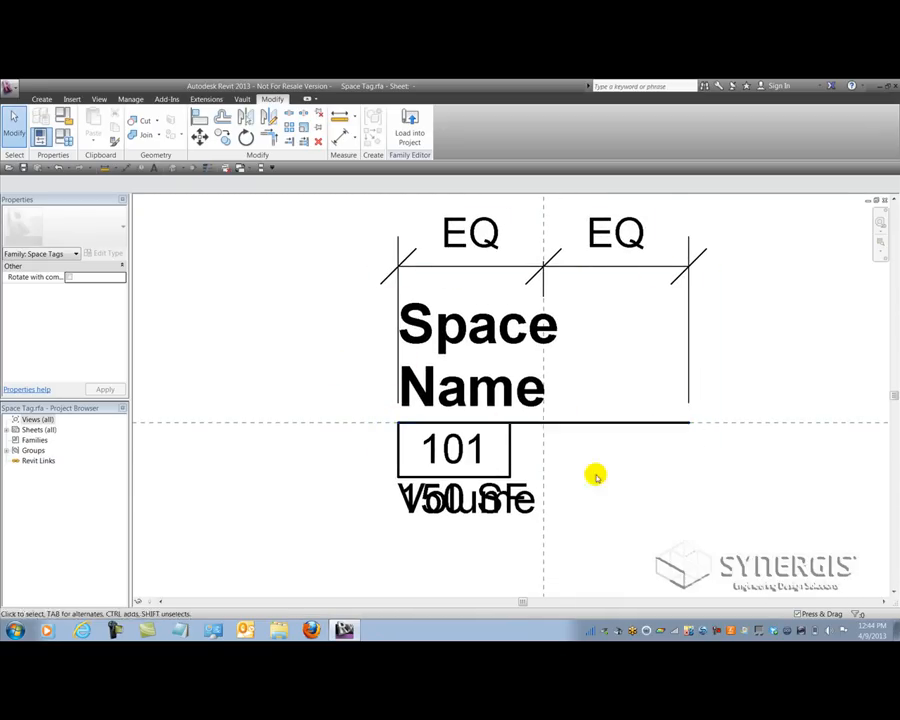
click(448, 500)
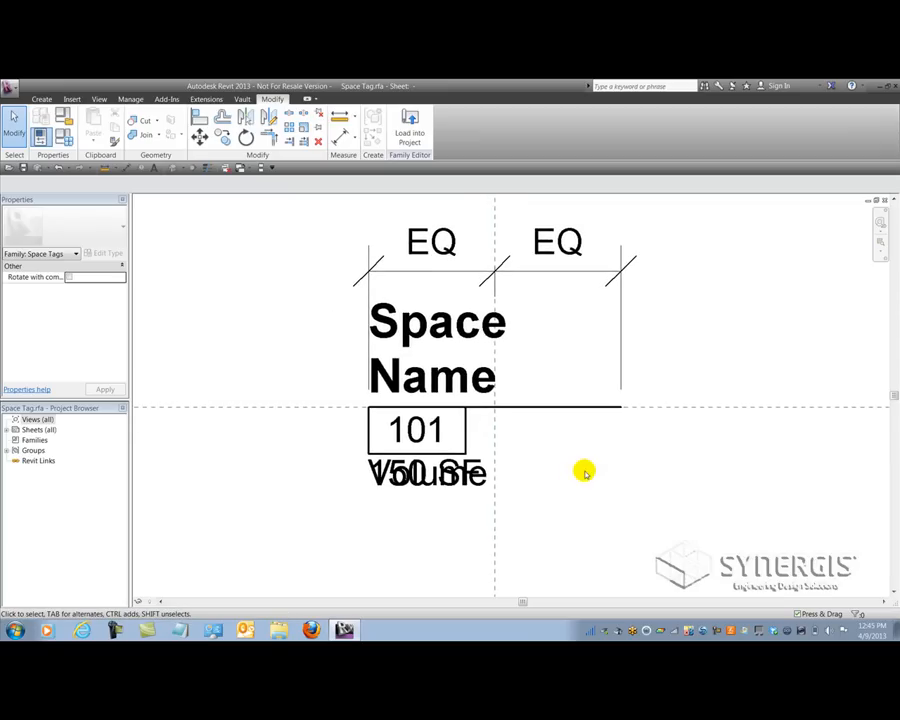
click(416, 486)
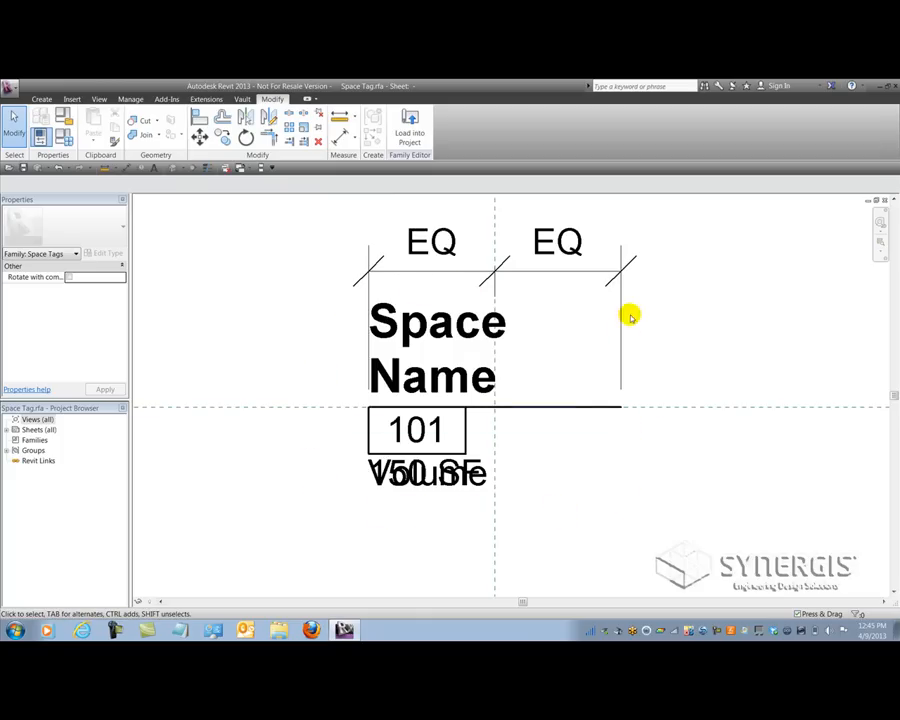
mouse_move(338, 498)
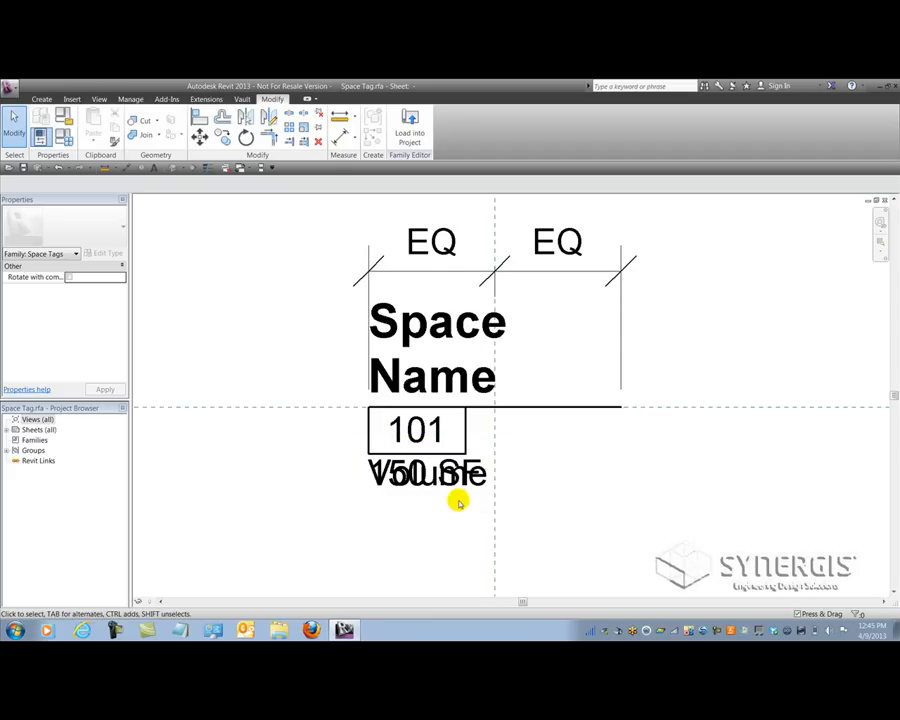
mouse_move(504, 524)
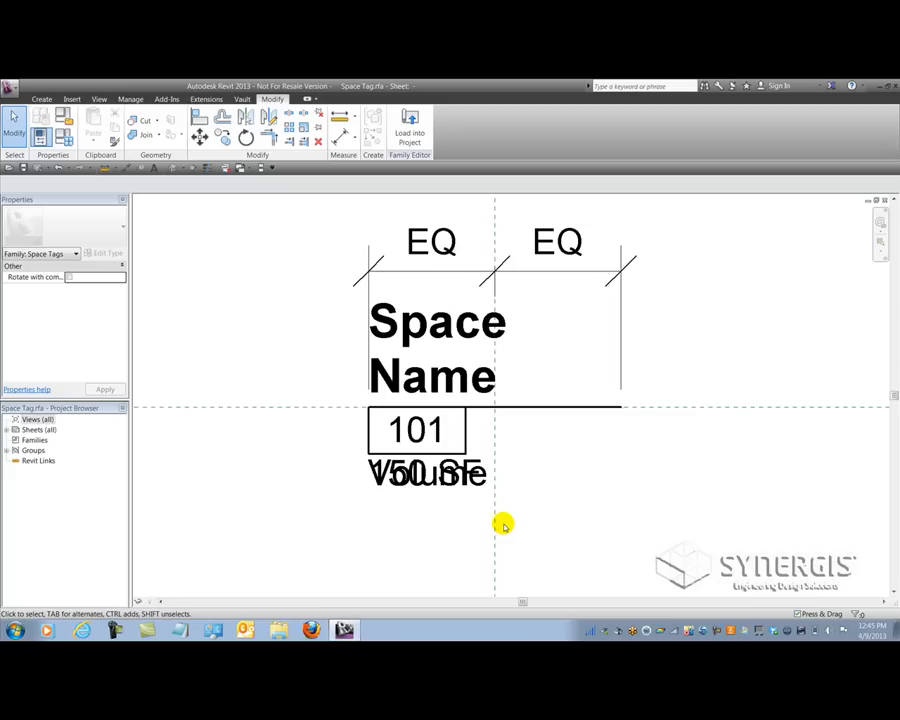
mouse_move(532, 532)
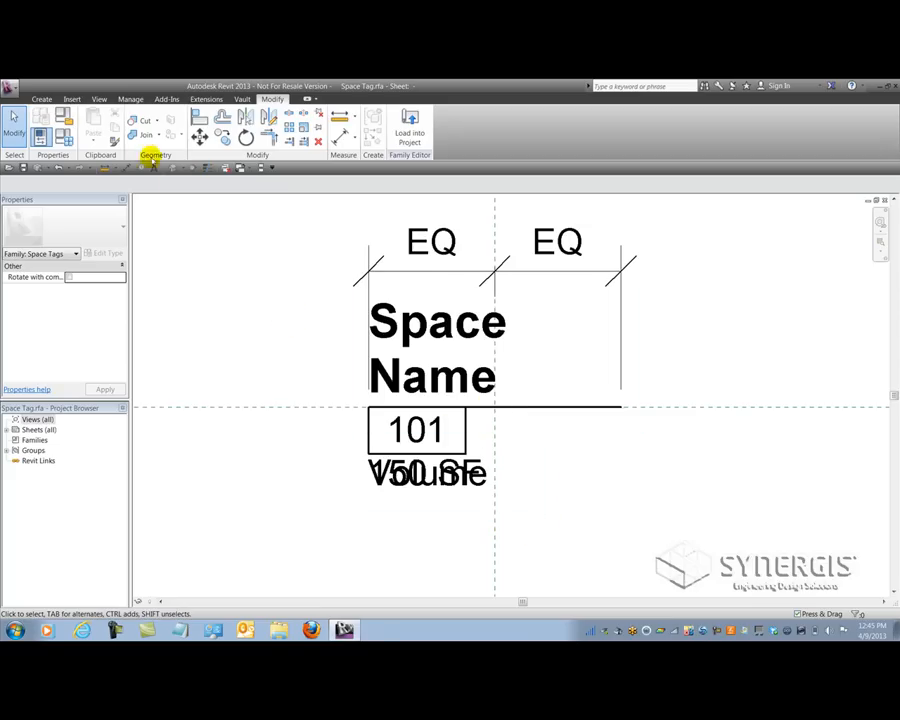
Start the Line tool with Subcategory set to <Invisible lines> in the space tag family
click(40, 100)
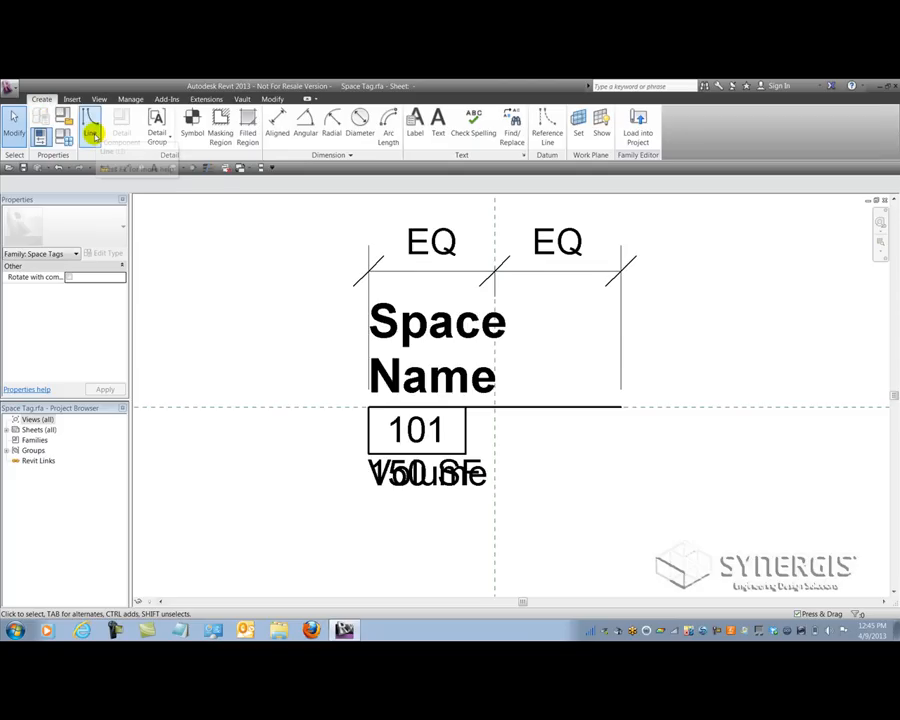
mouse_move(92, 124)
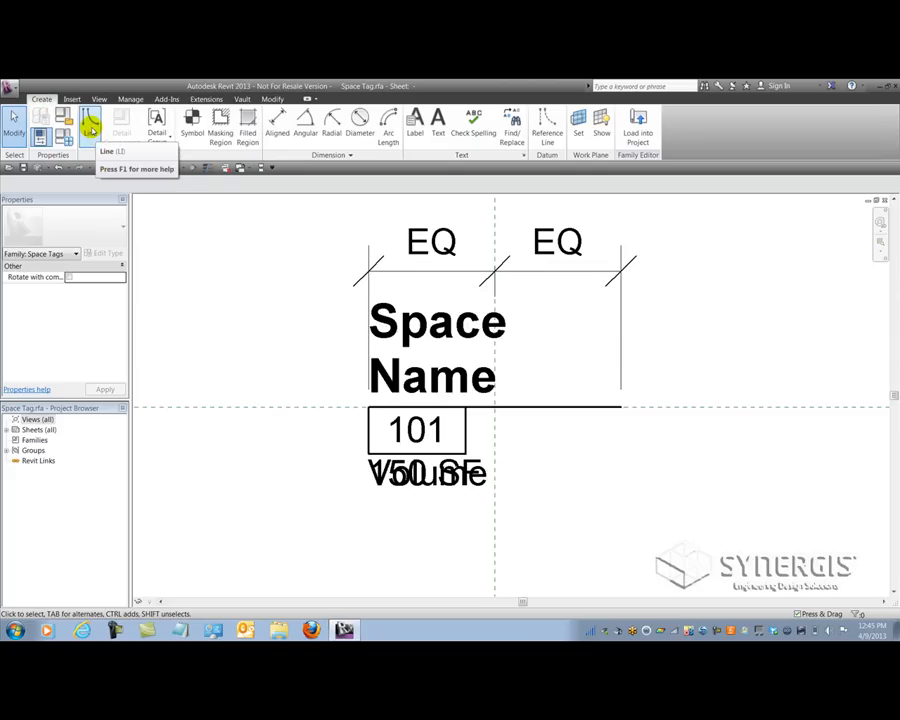
click(90, 120)
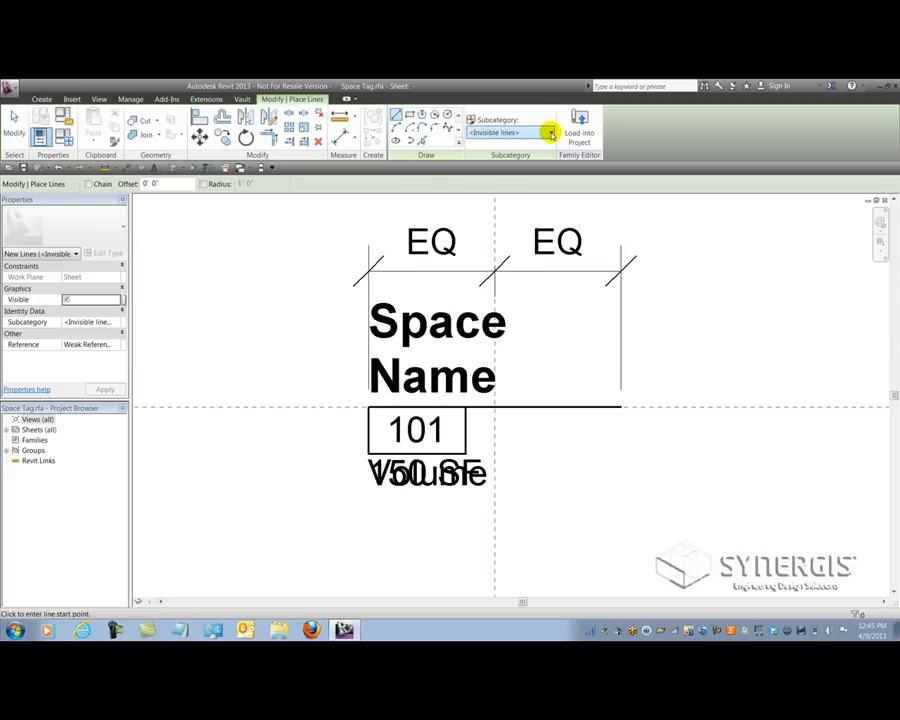
click(548, 132)
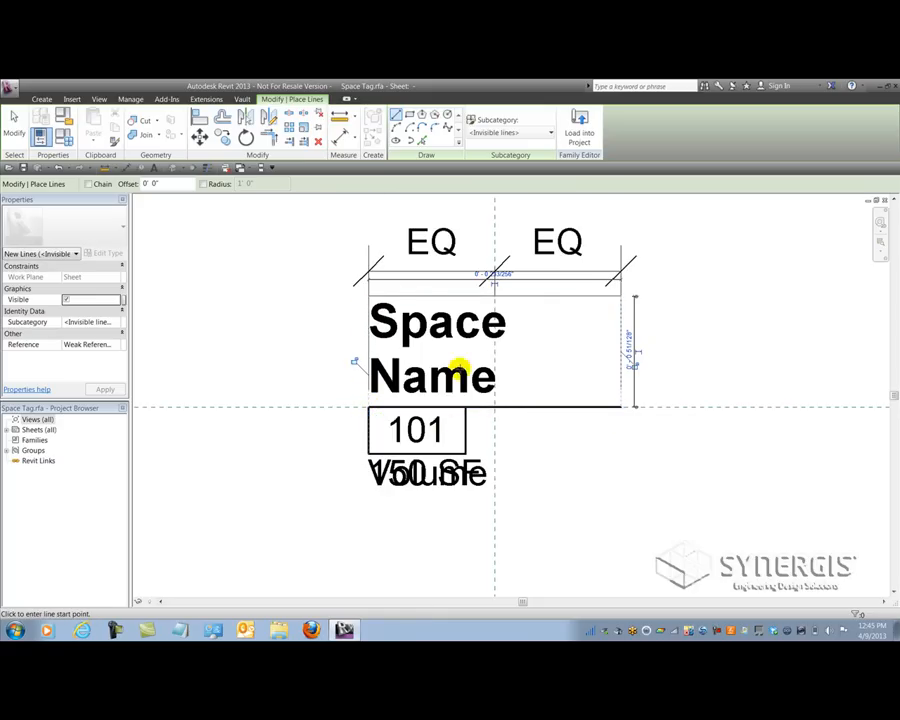
mouse_move(308, 276)
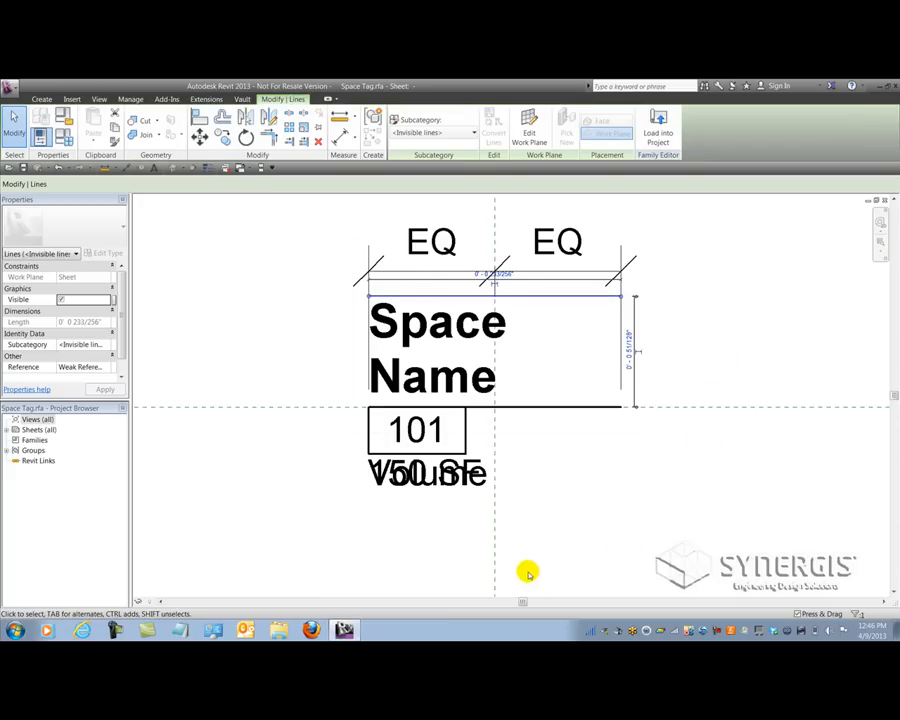
mouse_move(324, 198)
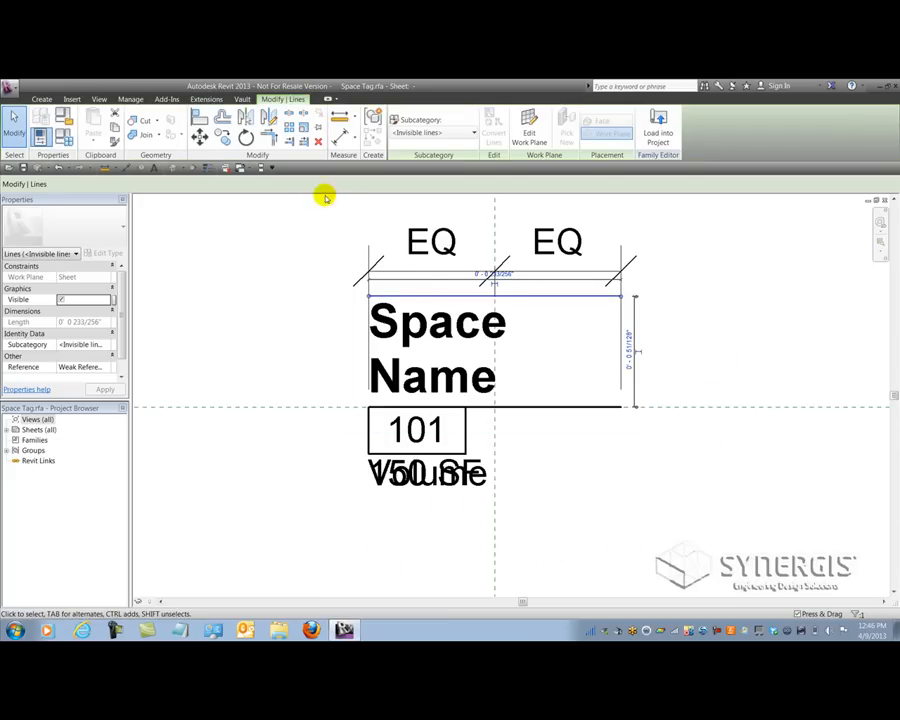
mouse_move(244, 118)
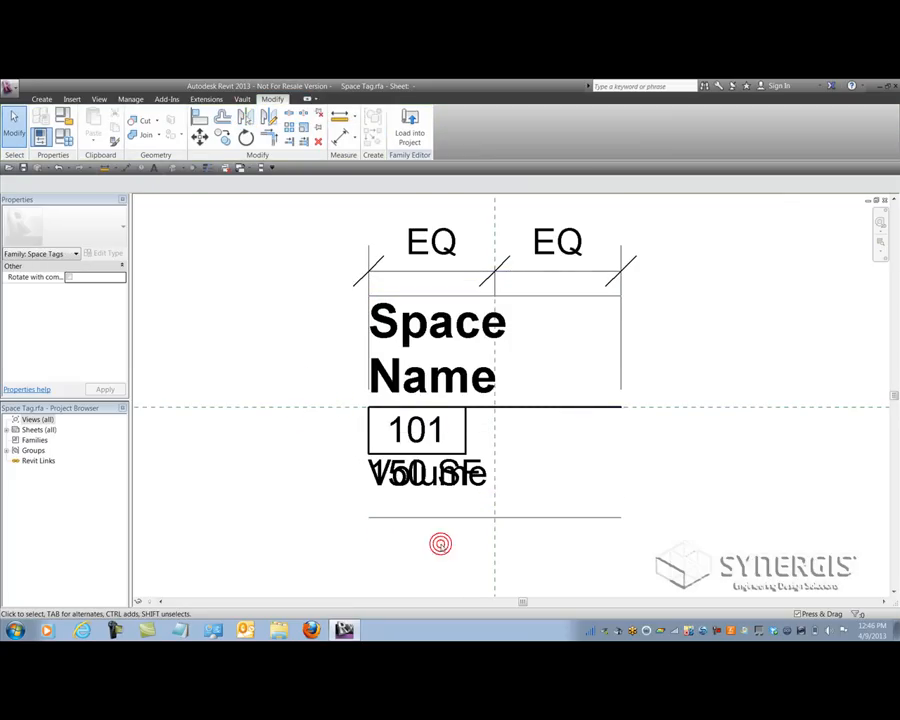
Finish the invisible boundary line beneath the Volume label
click(564, 404)
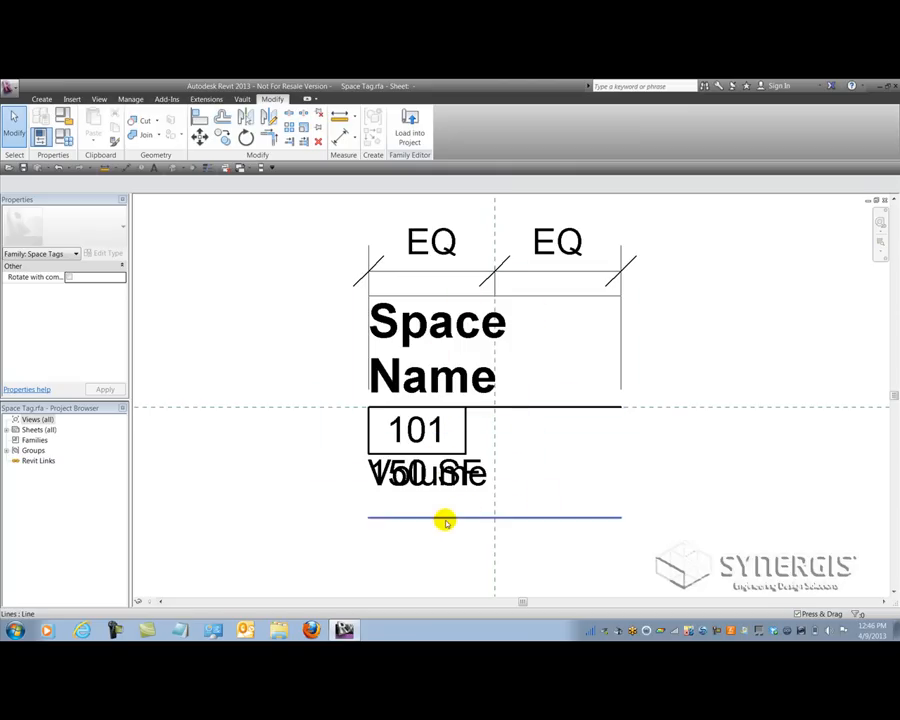
mouse_move(442, 298)
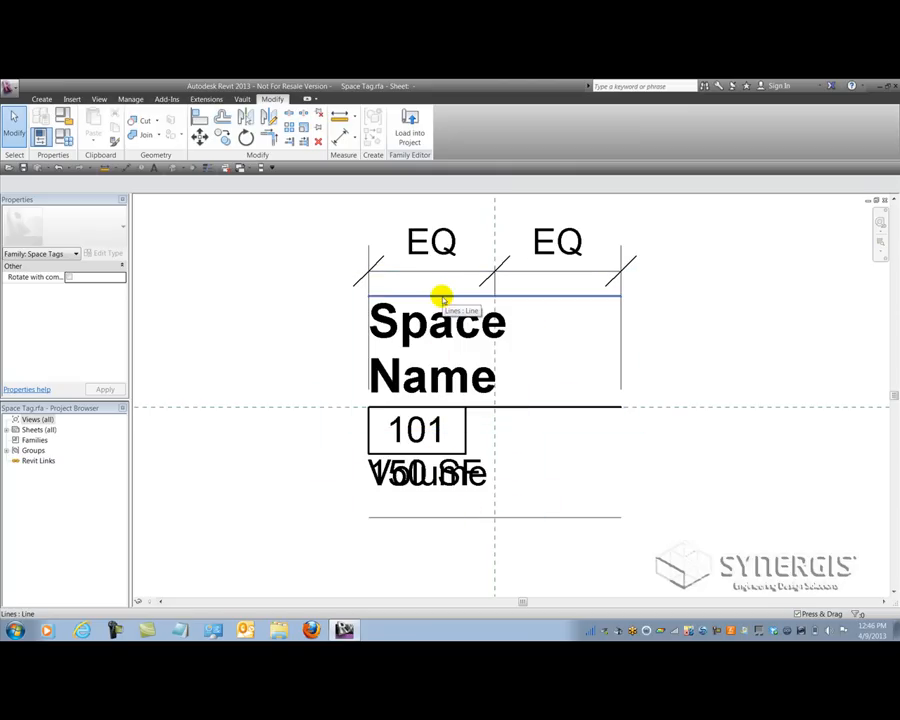
mouse_move(320, 360)
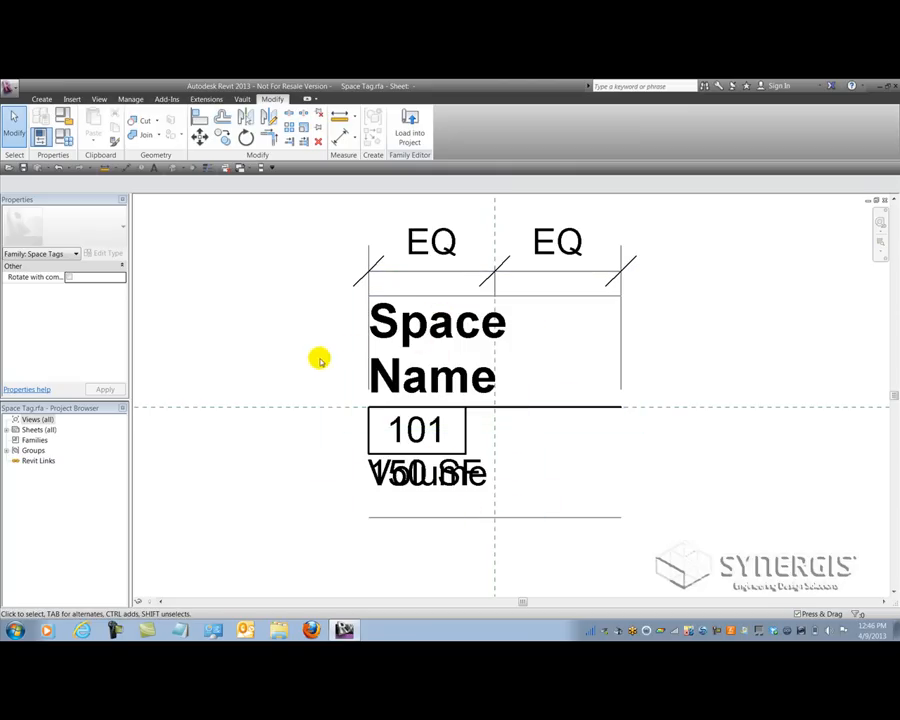
mouse_move(576, 364)
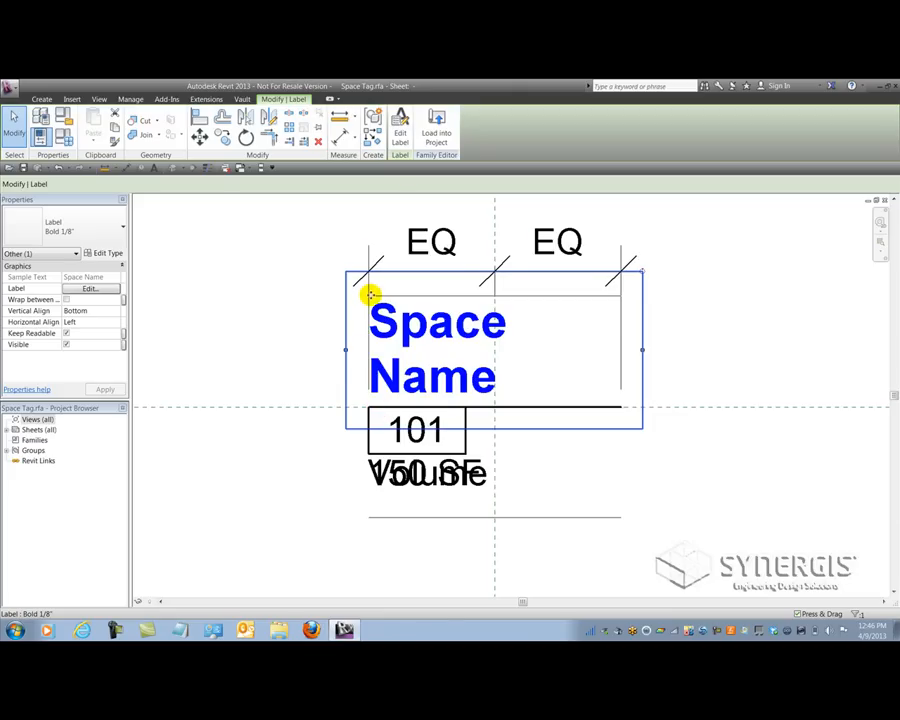
mouse_move(604, 528)
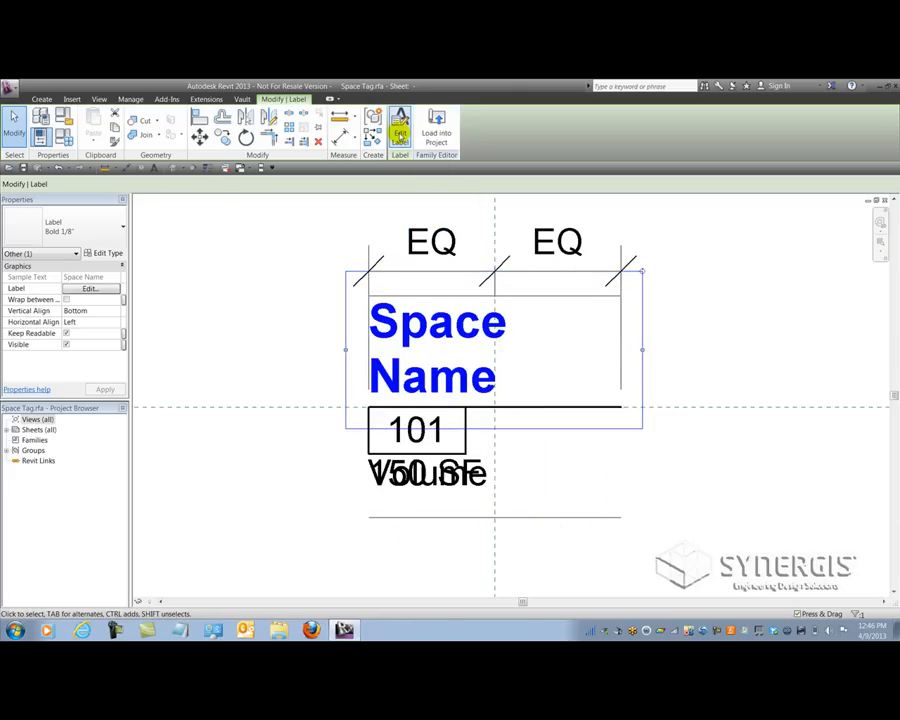
click(436, 132)
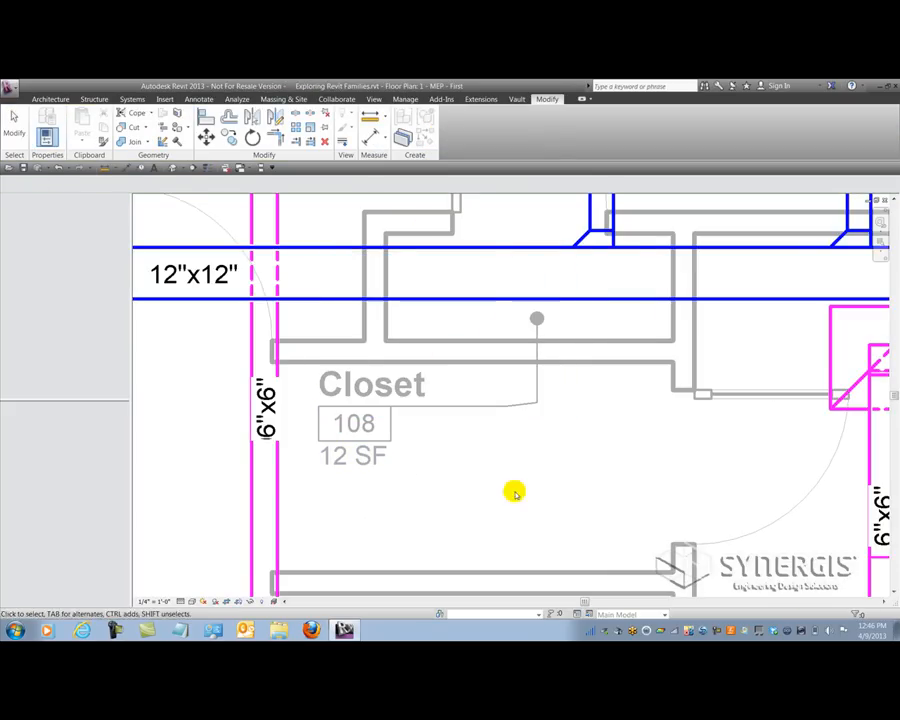
click(516, 492)
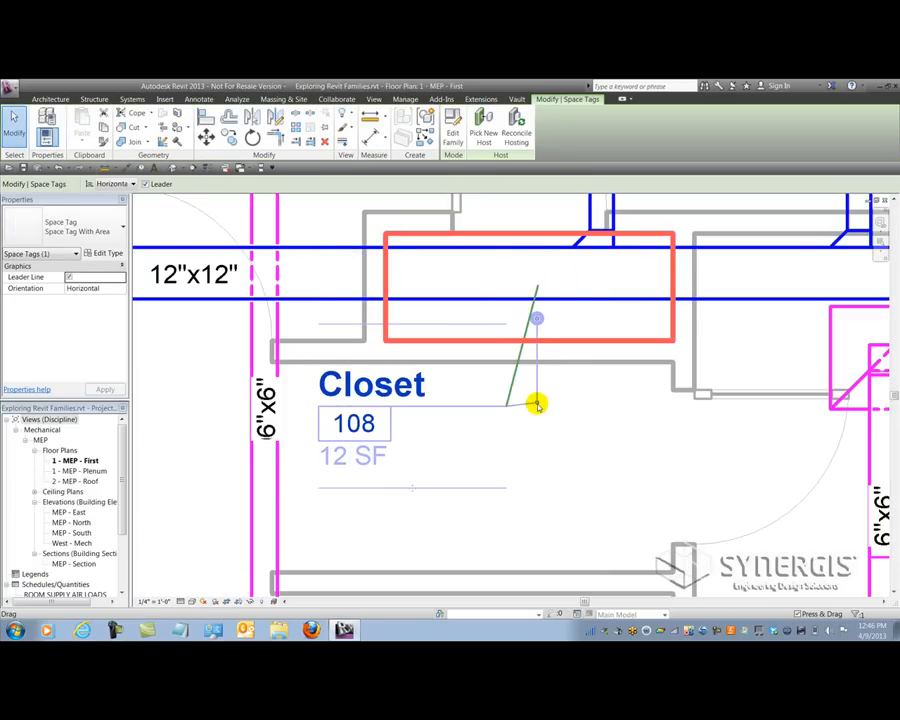
drag(538, 404, 504, 408)
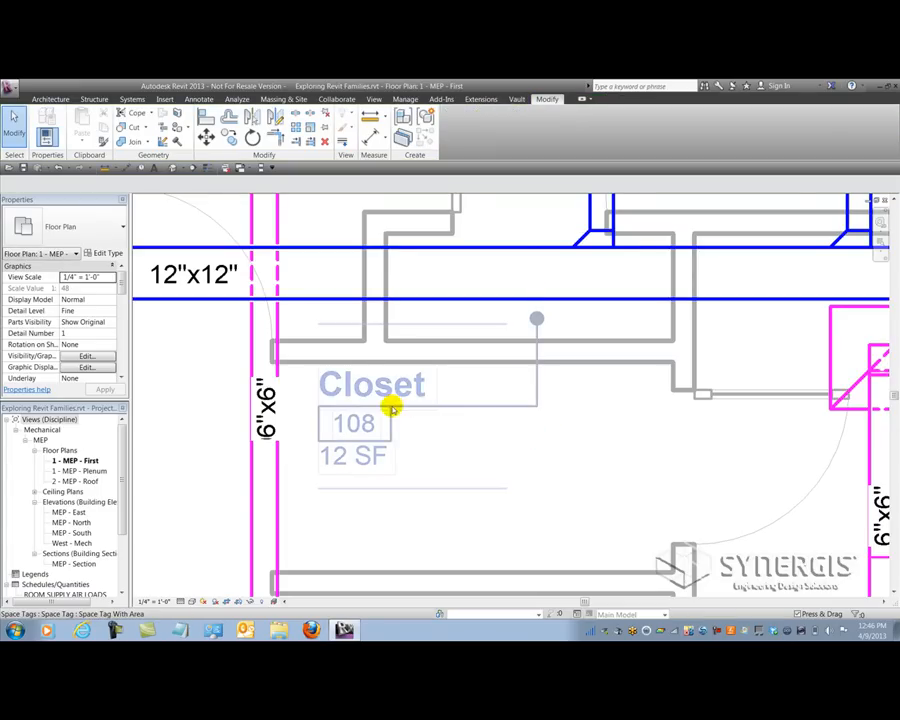
drag(392, 408, 580, 508)
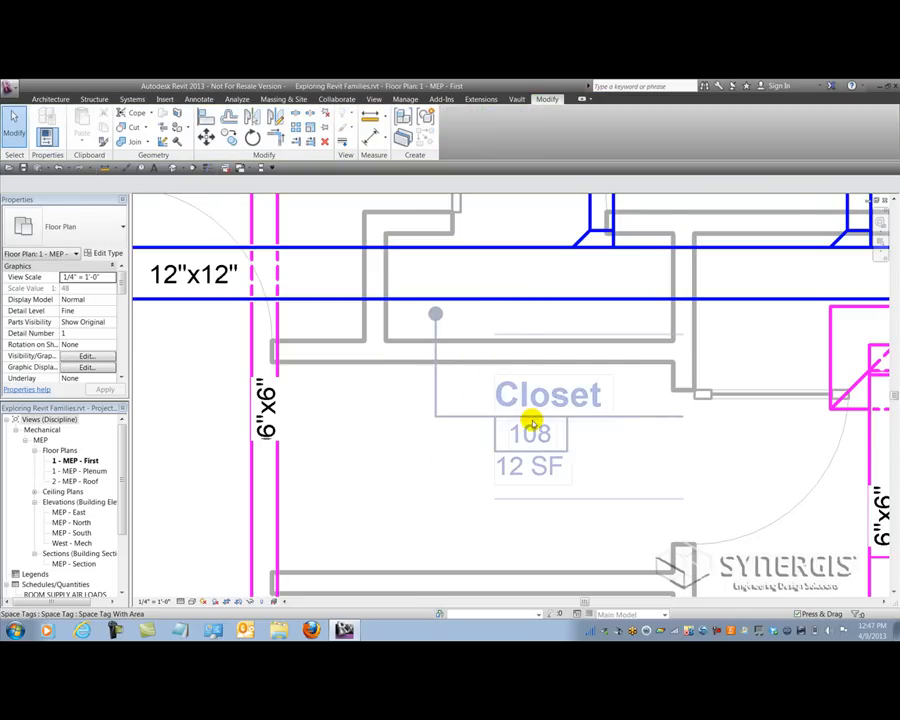
click(530, 432)
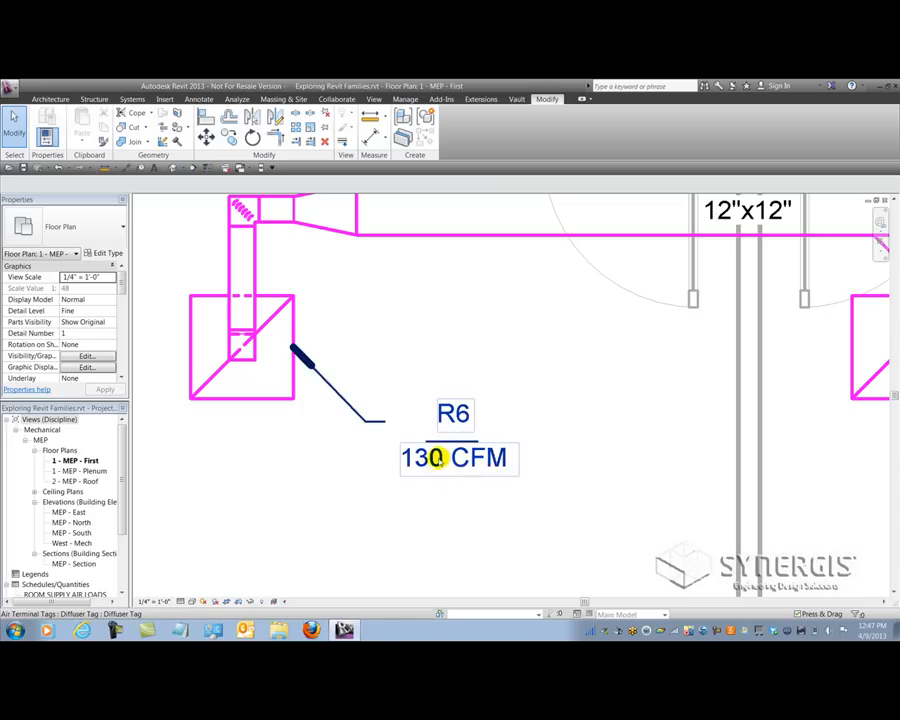
Select the R6 130 CFM air terminal tag to edit its family
click(438, 456)
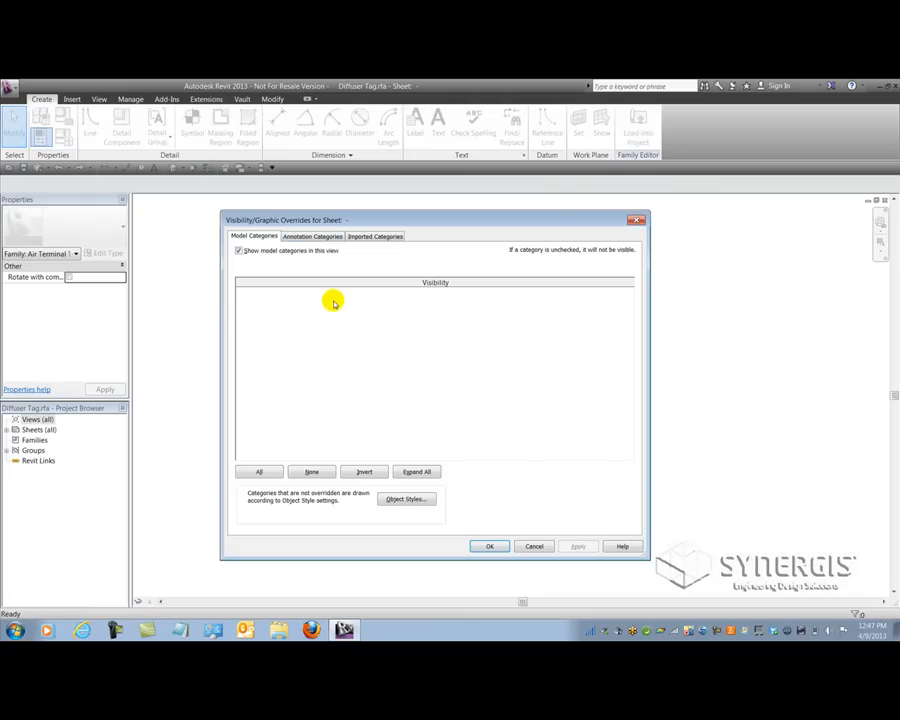
Review the Air Terminal Tags annotation visibility, confirm, and inspect the 200 CFM label
click(312, 236)
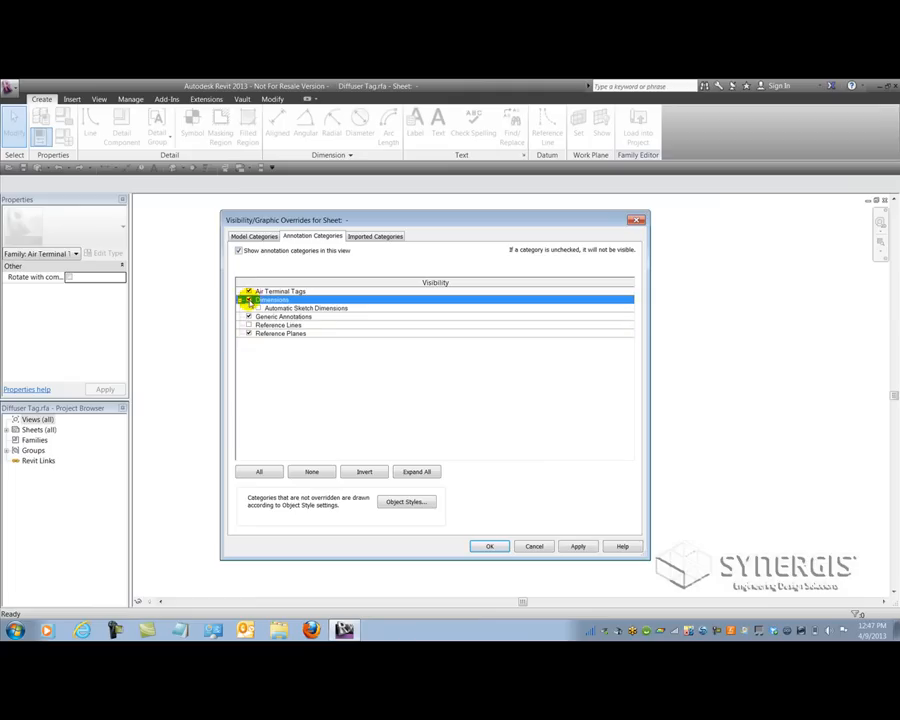
click(488, 546)
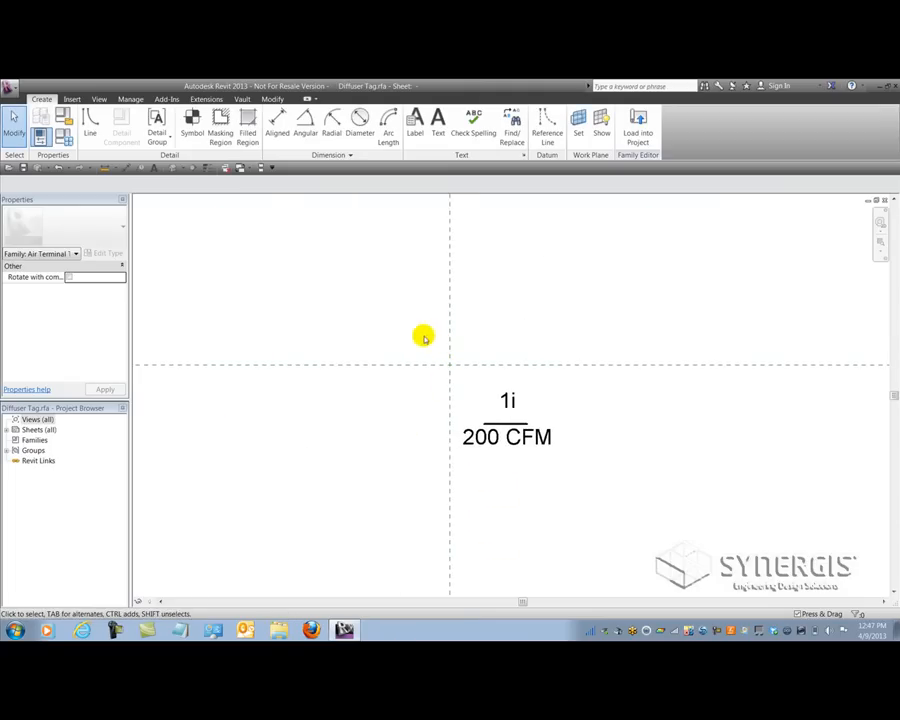
mouse_move(444, 336)
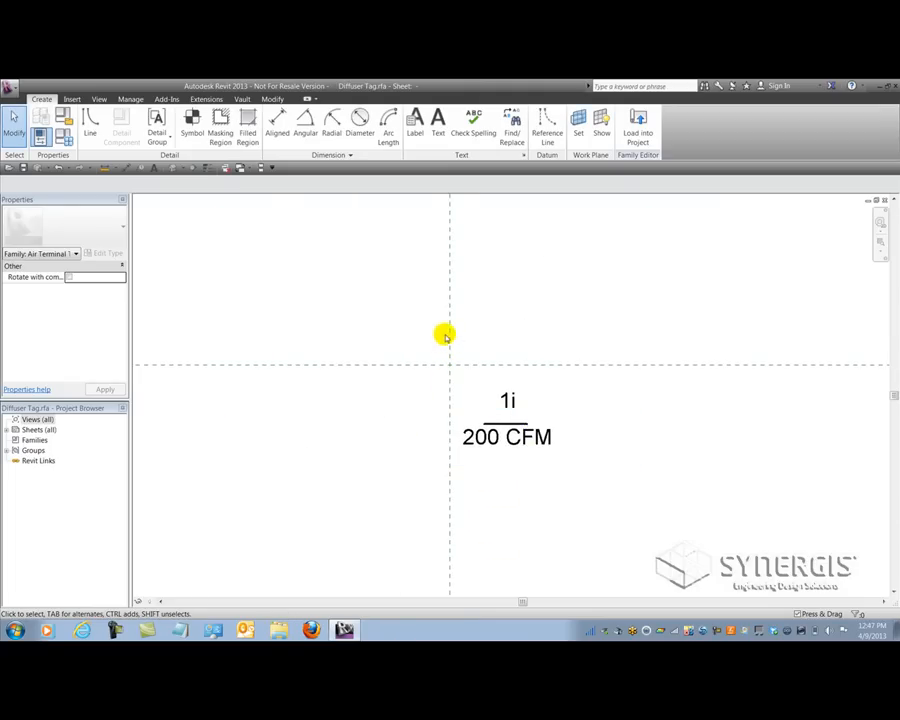
mouse_move(432, 400)
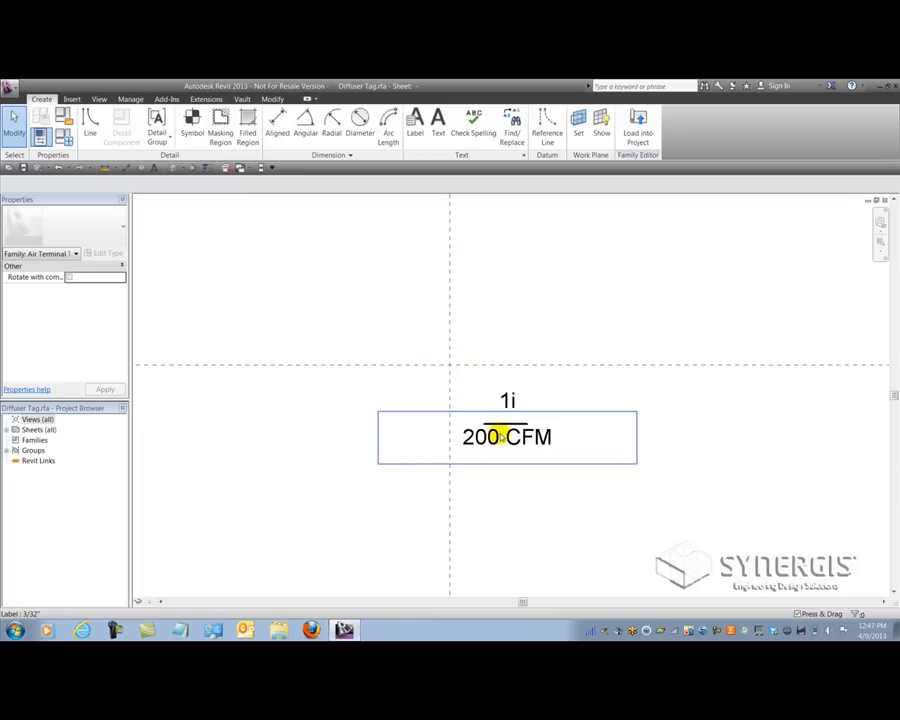
click(484, 424)
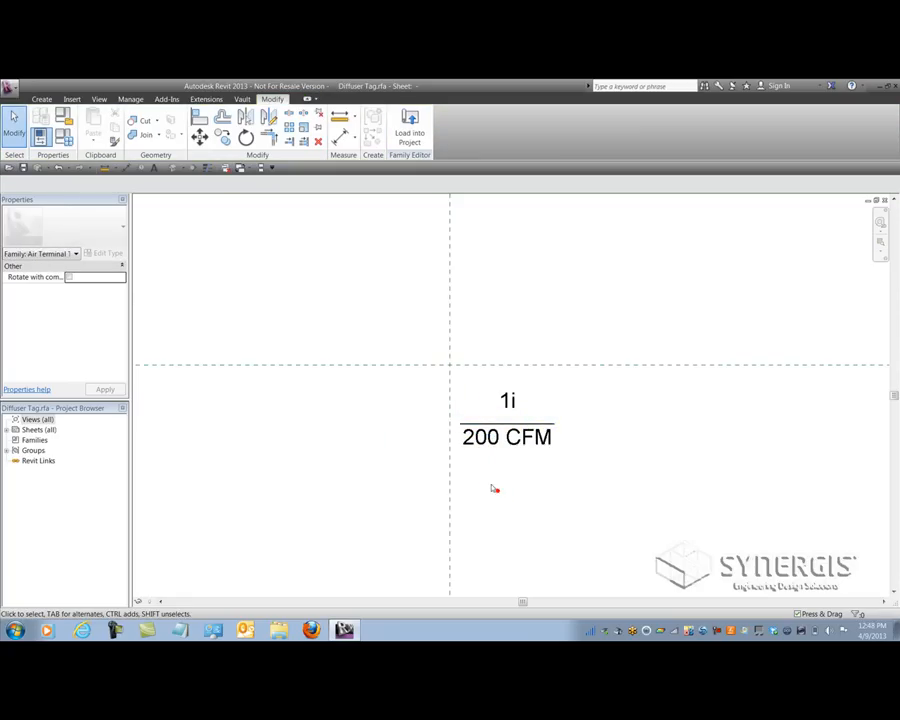
click(506, 436)
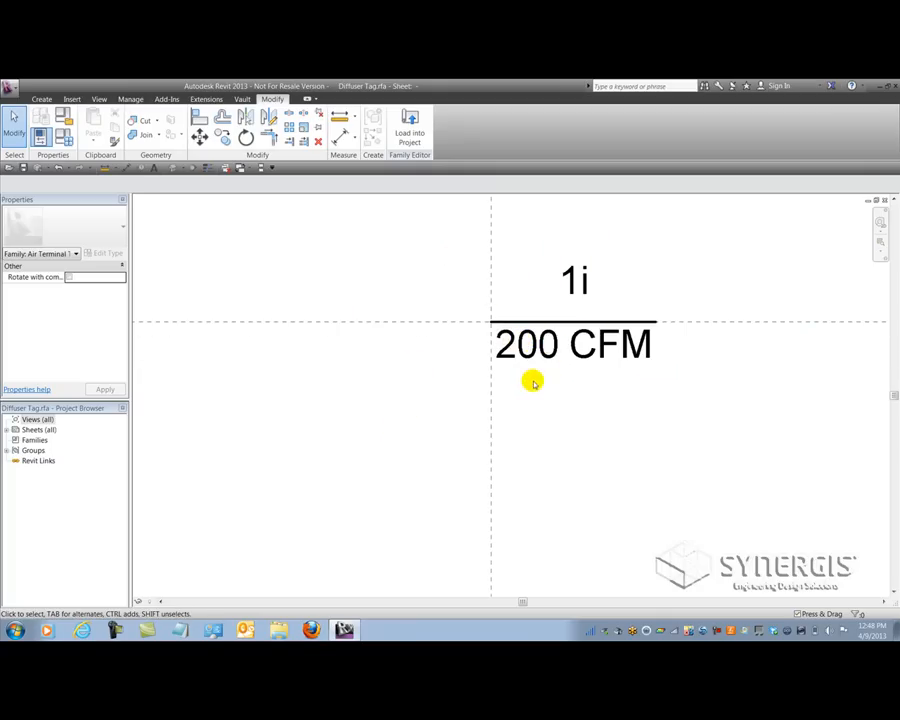
mouse_move(404, 430)
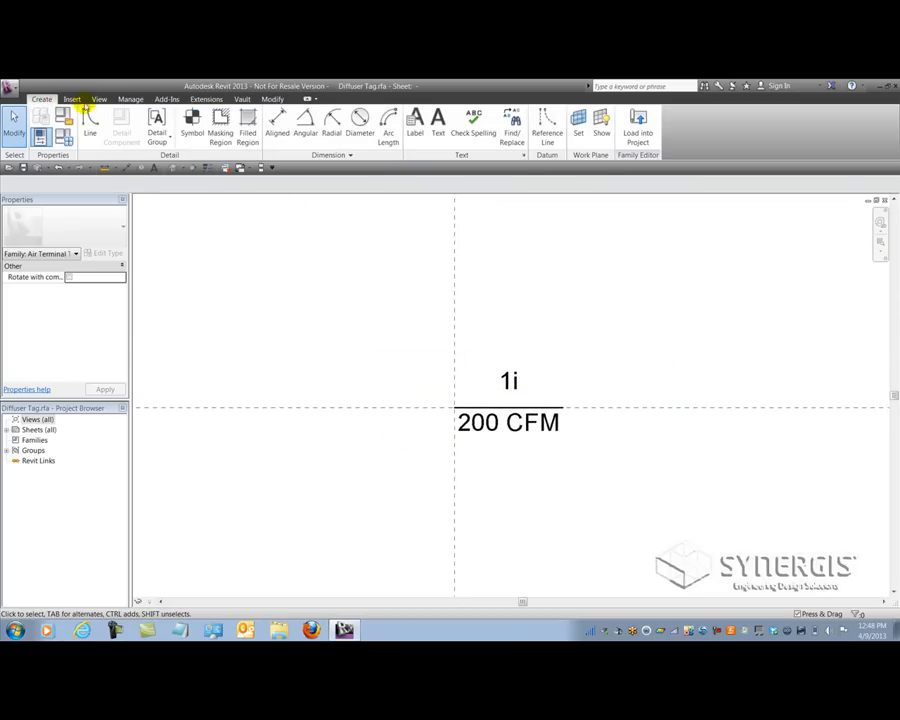
click(90, 120)
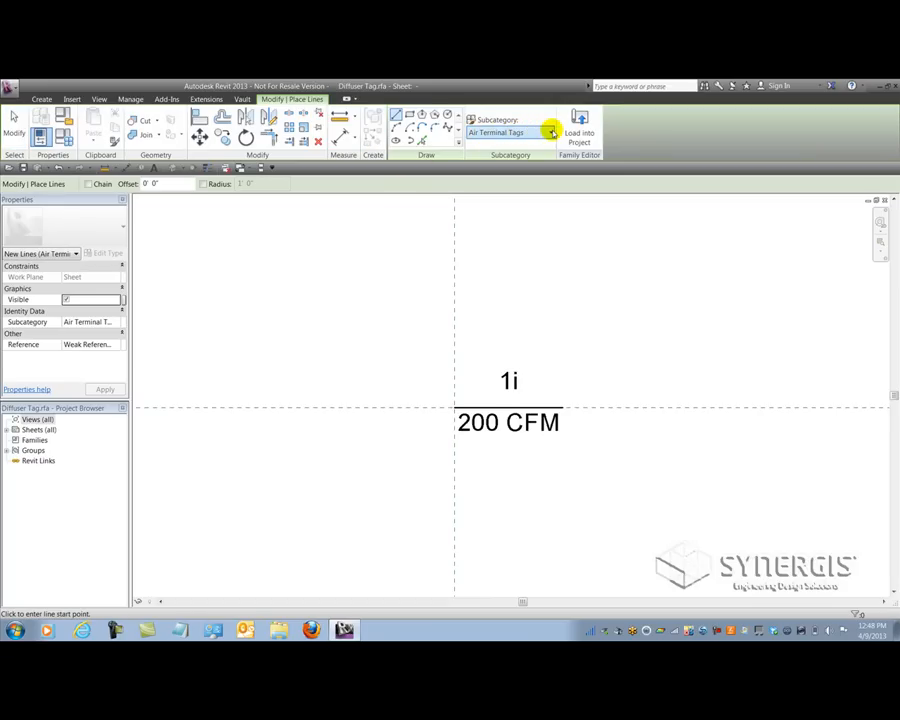
Sketch <Invisible lines> above the 1i label and below the 200 CFM label
click(548, 132)
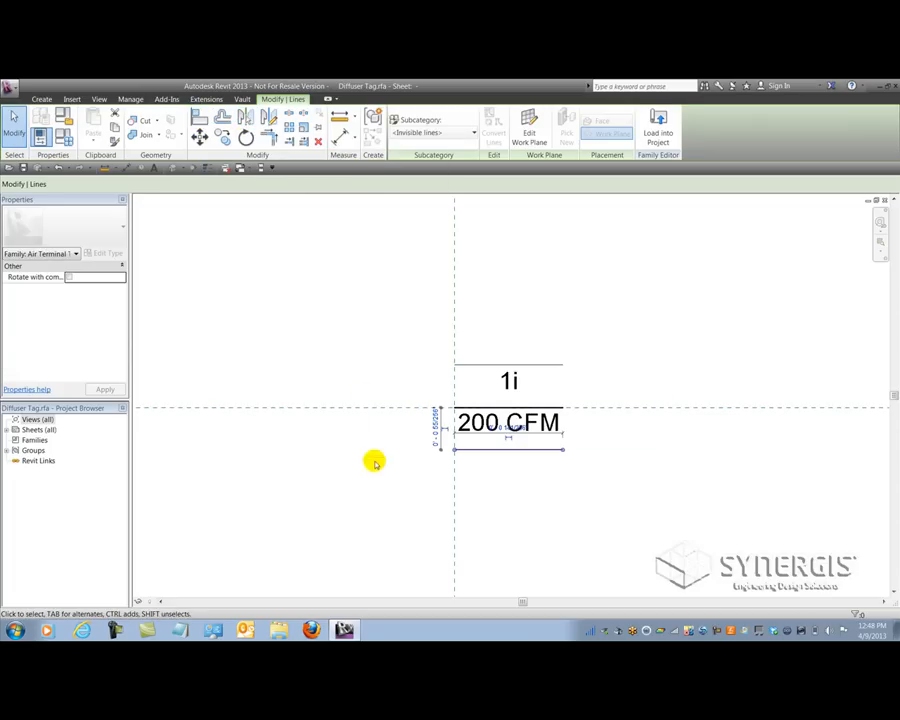
click(510, 382)
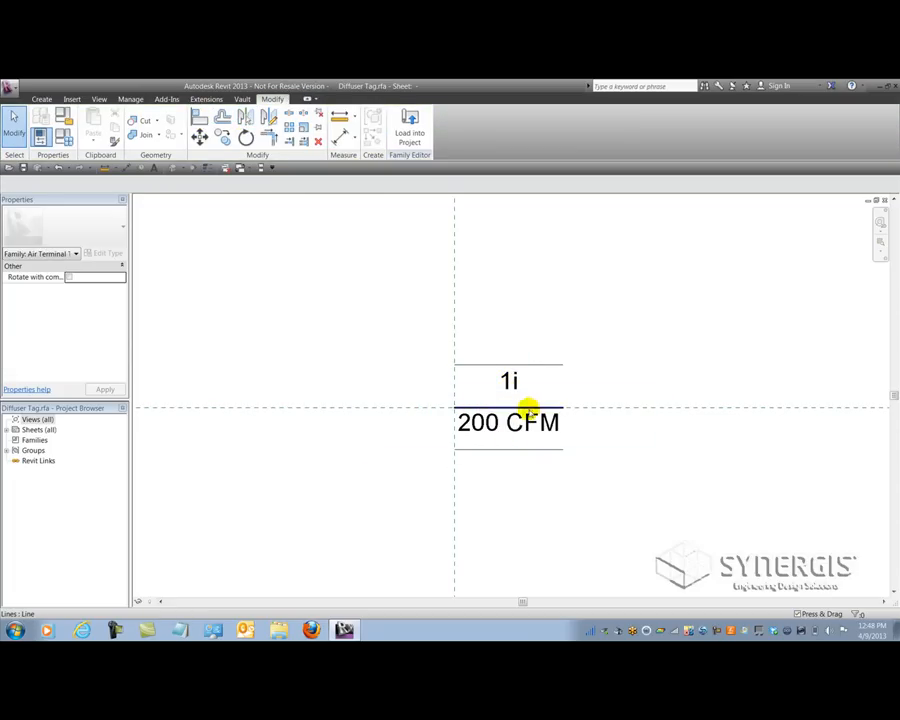
mouse_move(448, 292)
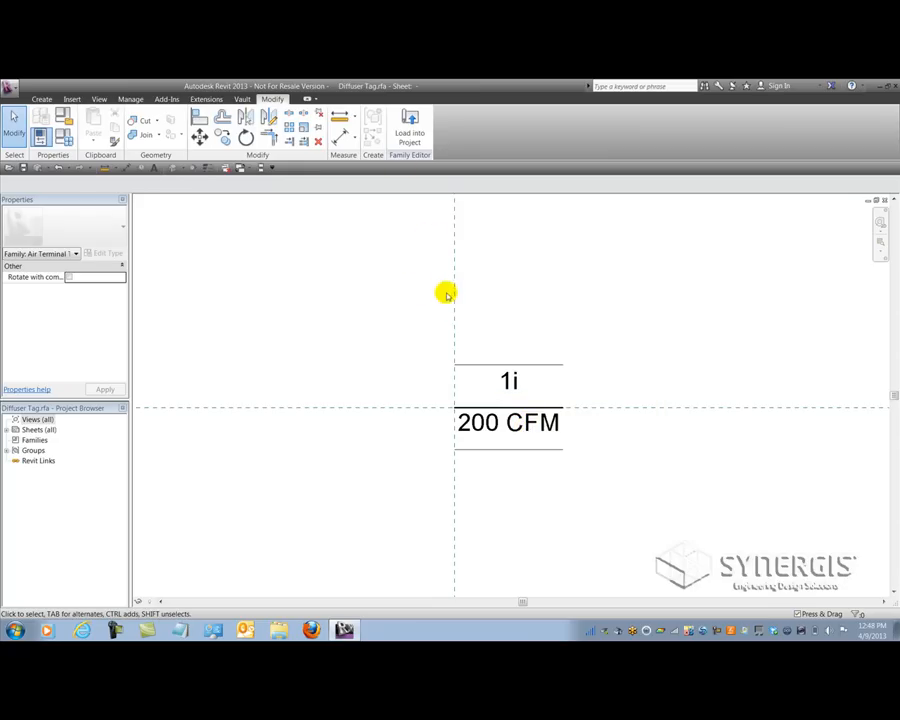
mouse_move(408, 130)
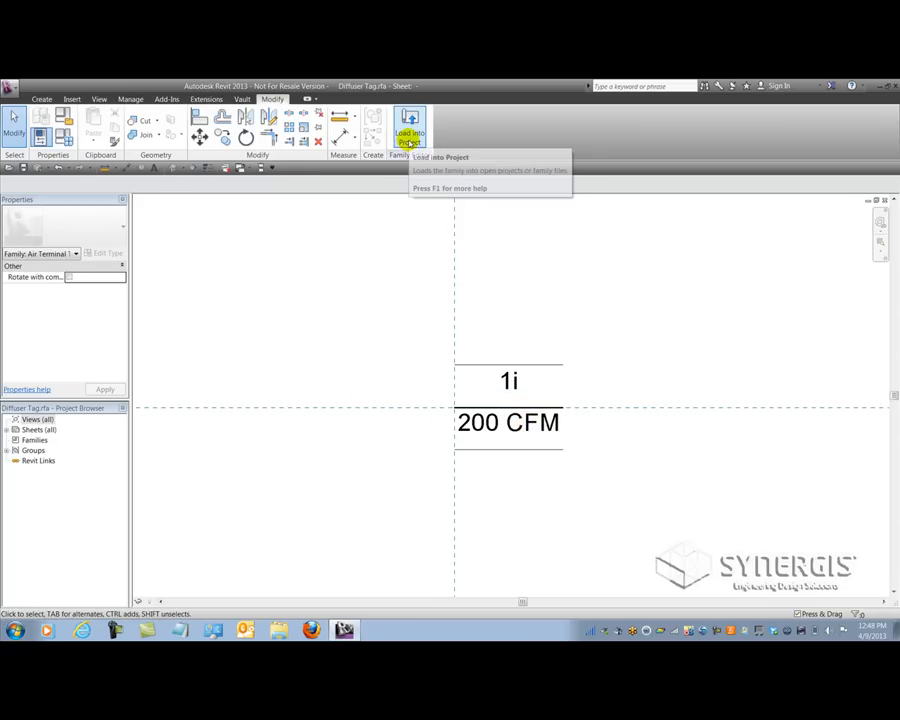
mouse_move(408, 130)
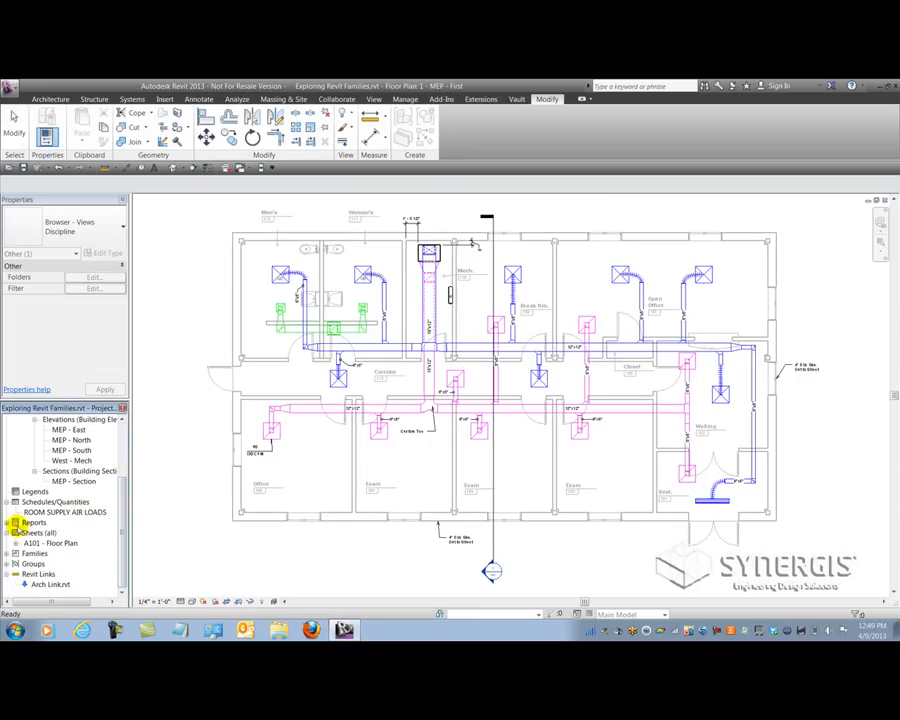
Open sheet A101 and select the revision cloud around the R6 130 CFM tag
double_click(52, 542)
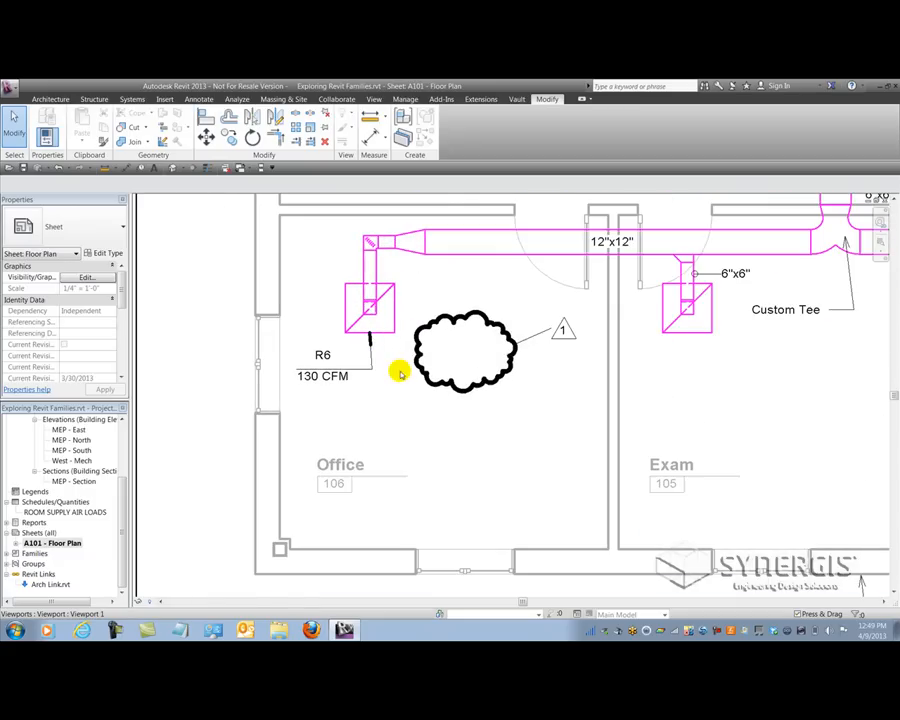
click(480, 384)
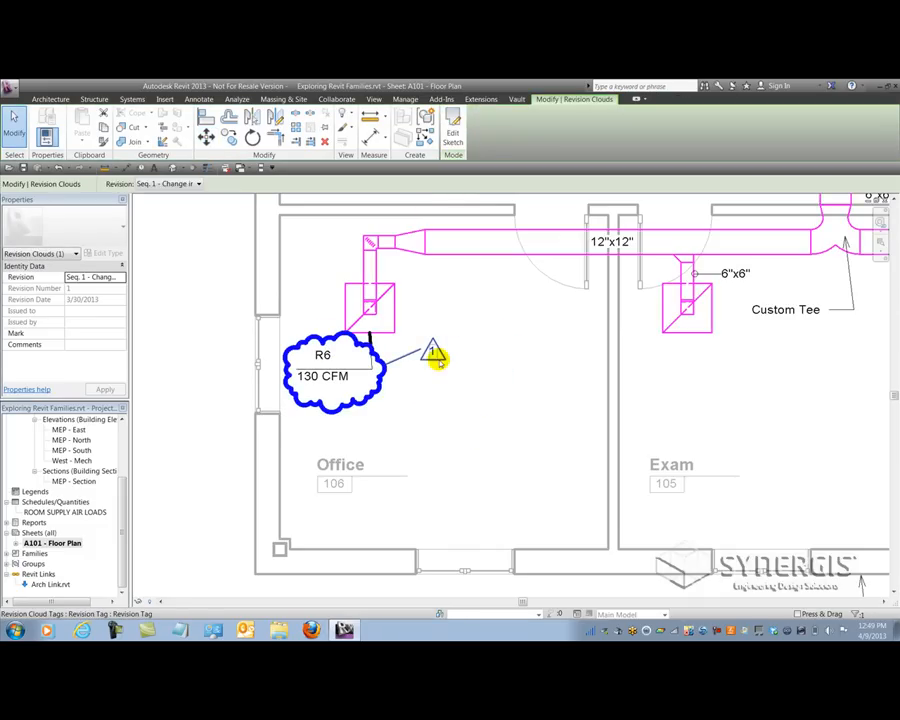
Drag the revision tag to several spots, settling it right of the cloud to test its leader
click(432, 352)
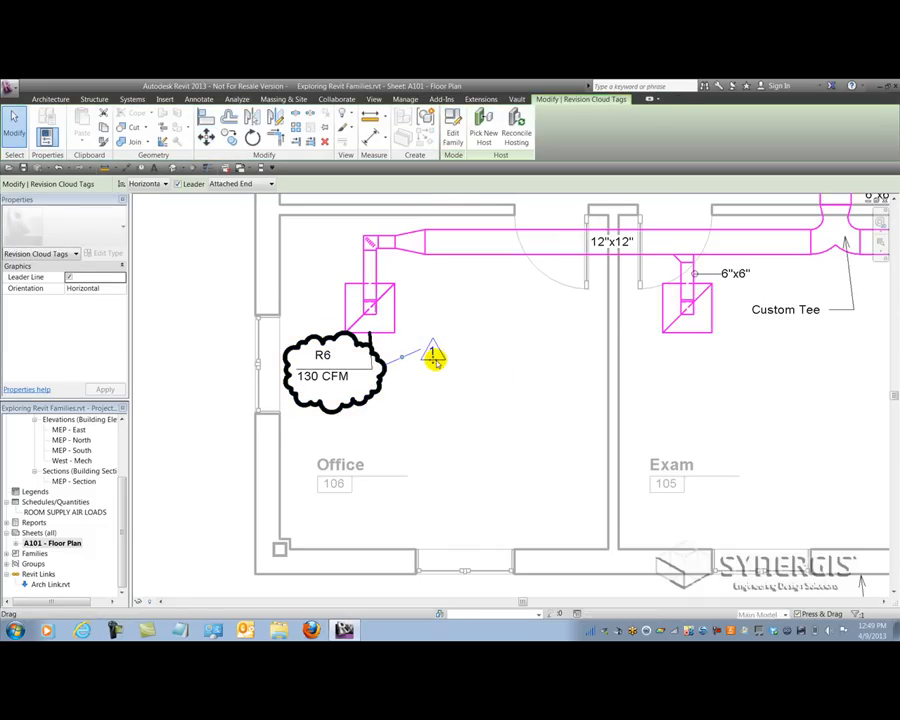
drag(432, 356, 428, 410)
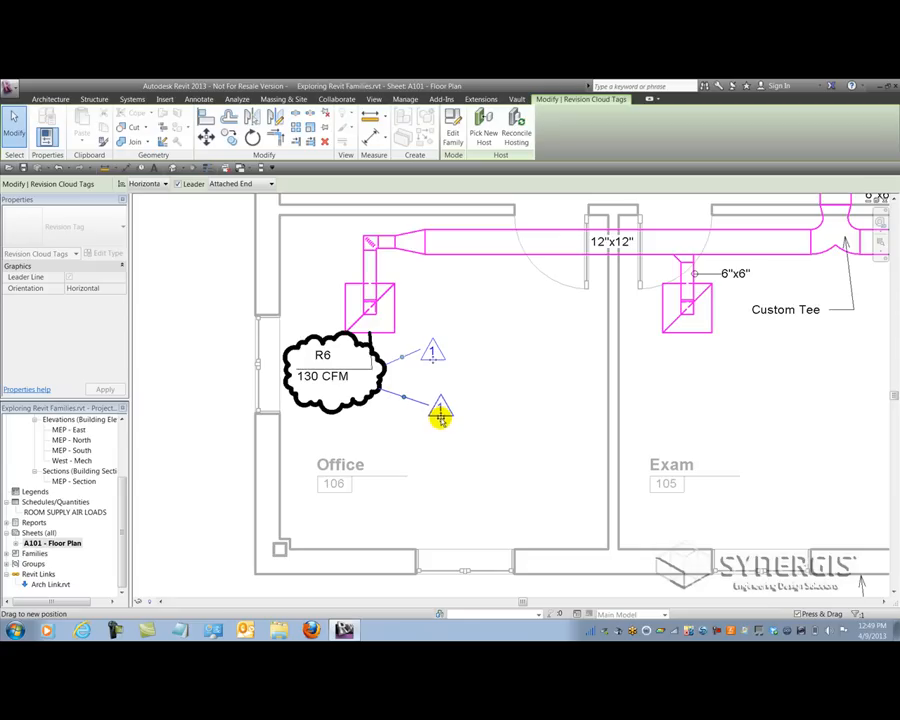
drag(440, 410, 458, 352)
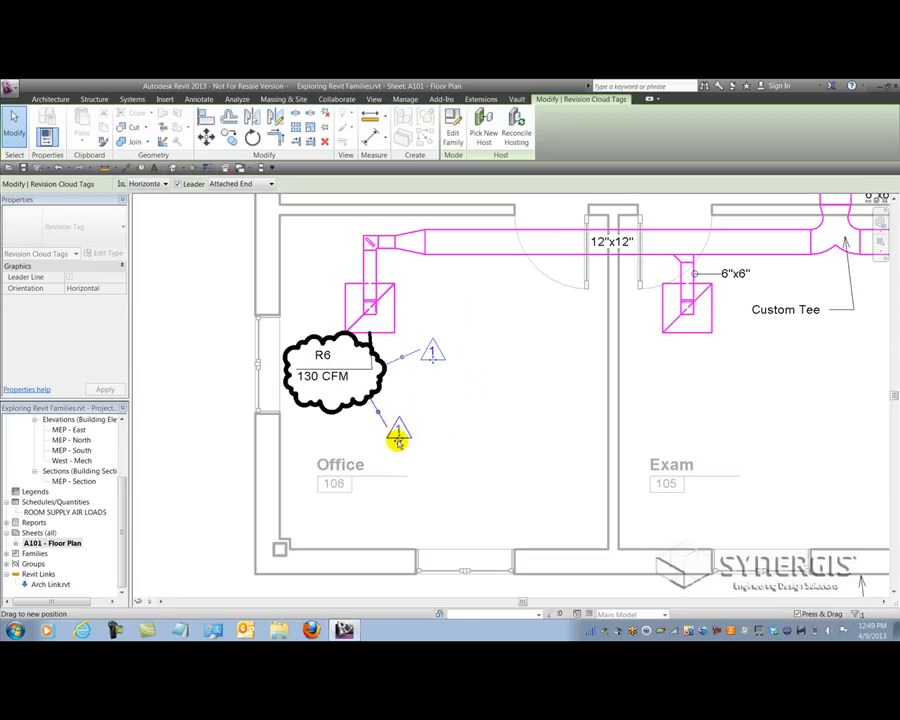
drag(398, 436, 430, 410)
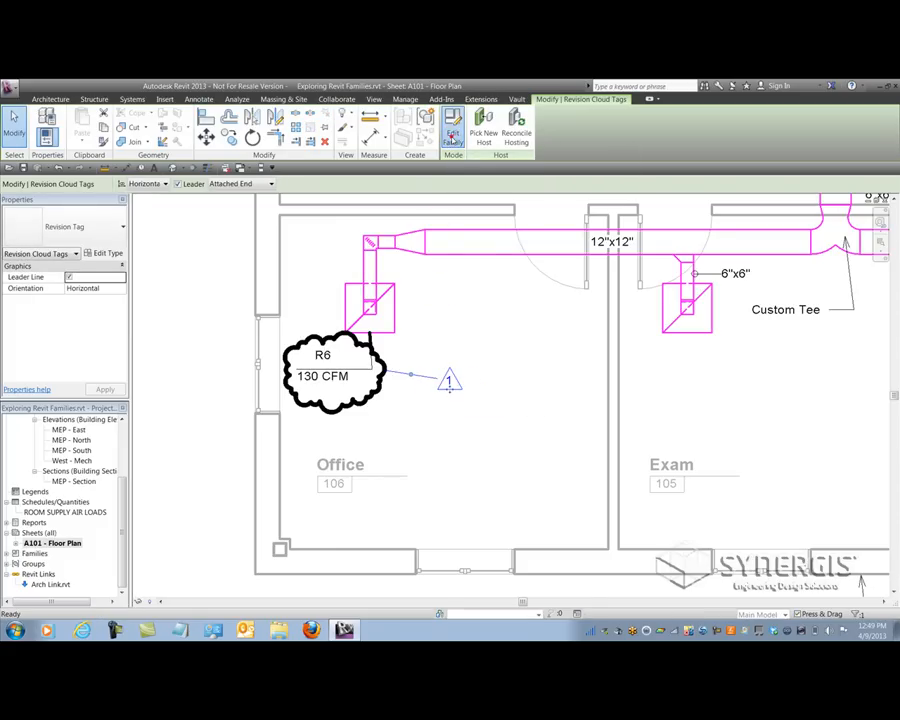
Open the revision tag family for editing and confirm its visibility settings
double_click(448, 380)
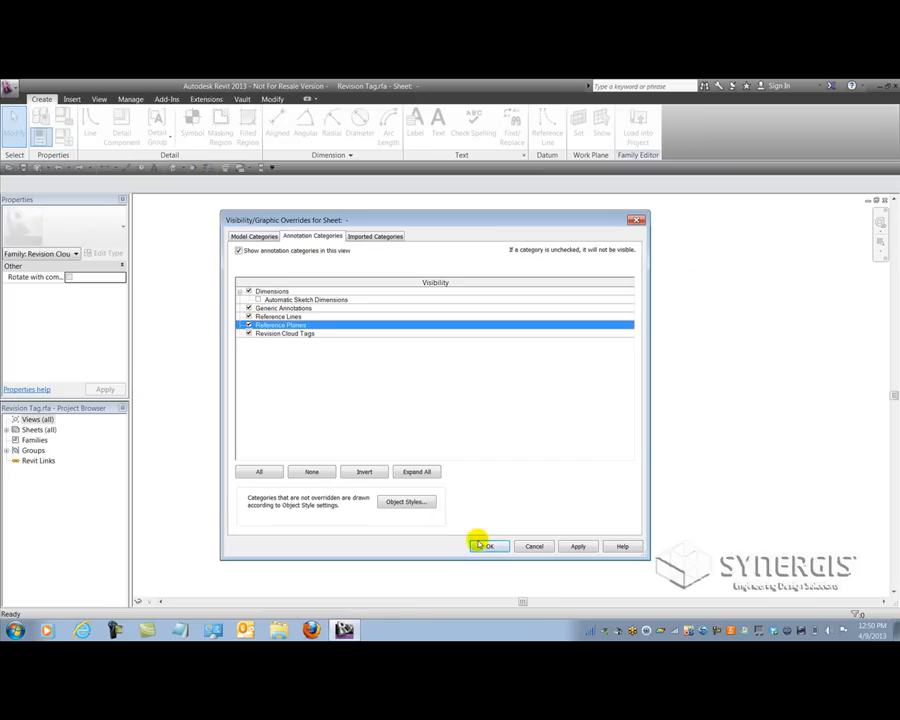
click(488, 546)
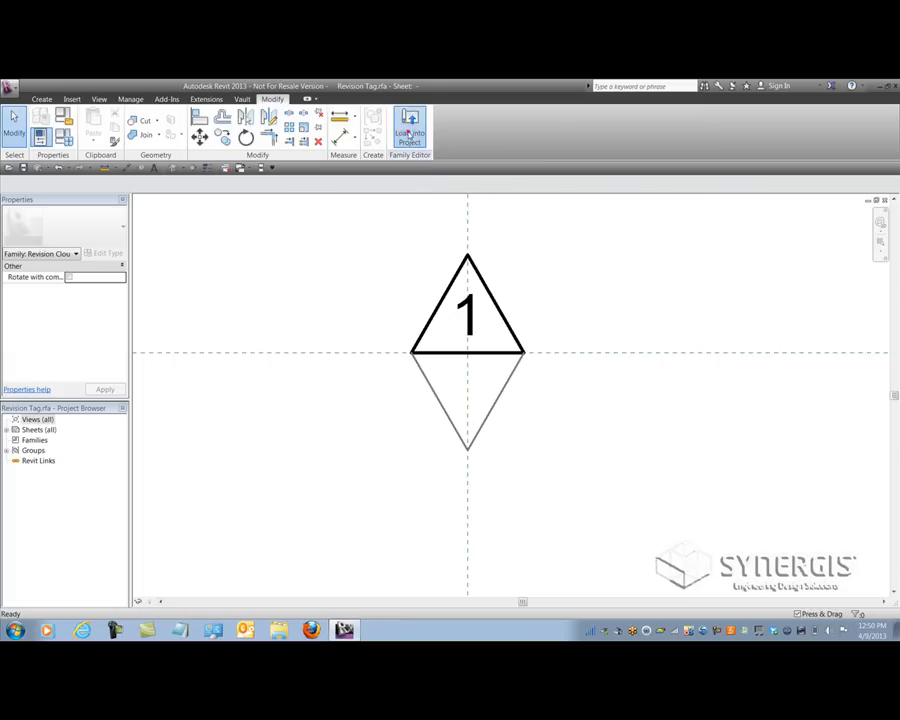
Load the revision tag into the project, overwriting the existing version, and move the tag beside the cloud
click(408, 124)
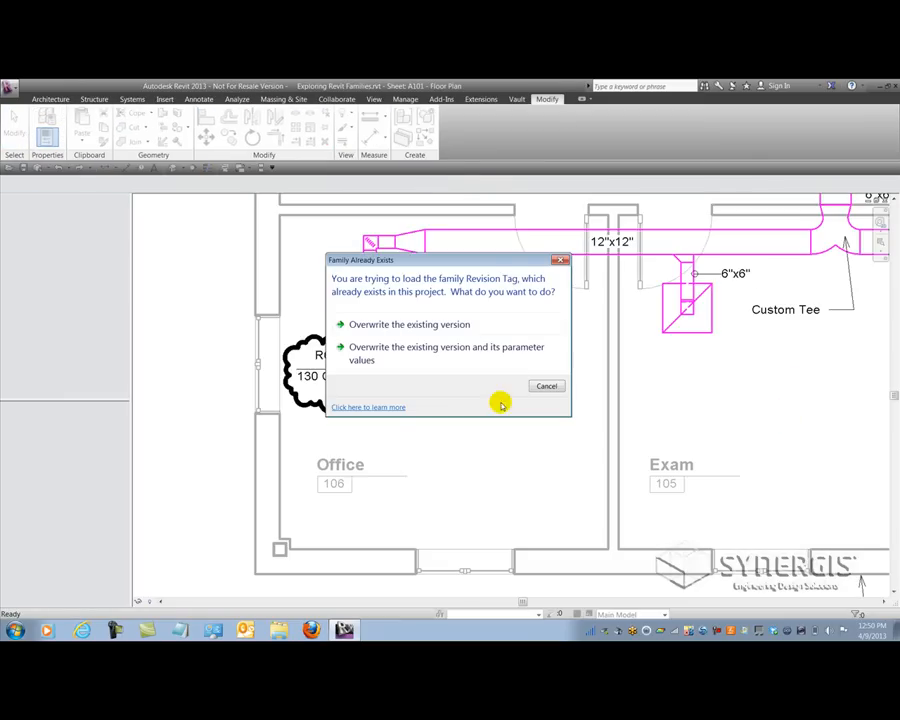
click(408, 324)
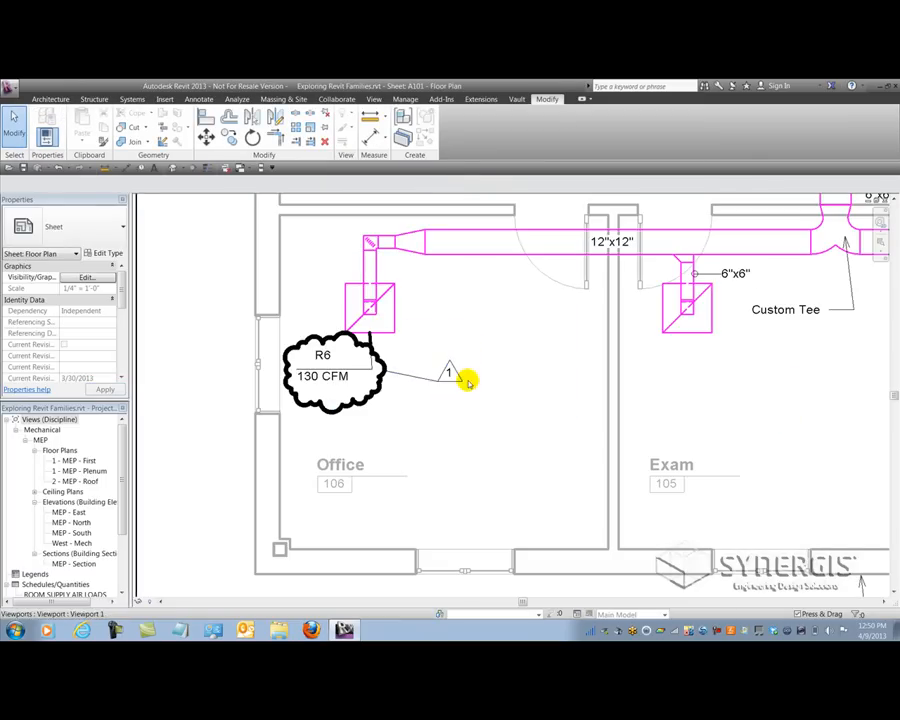
click(448, 372)
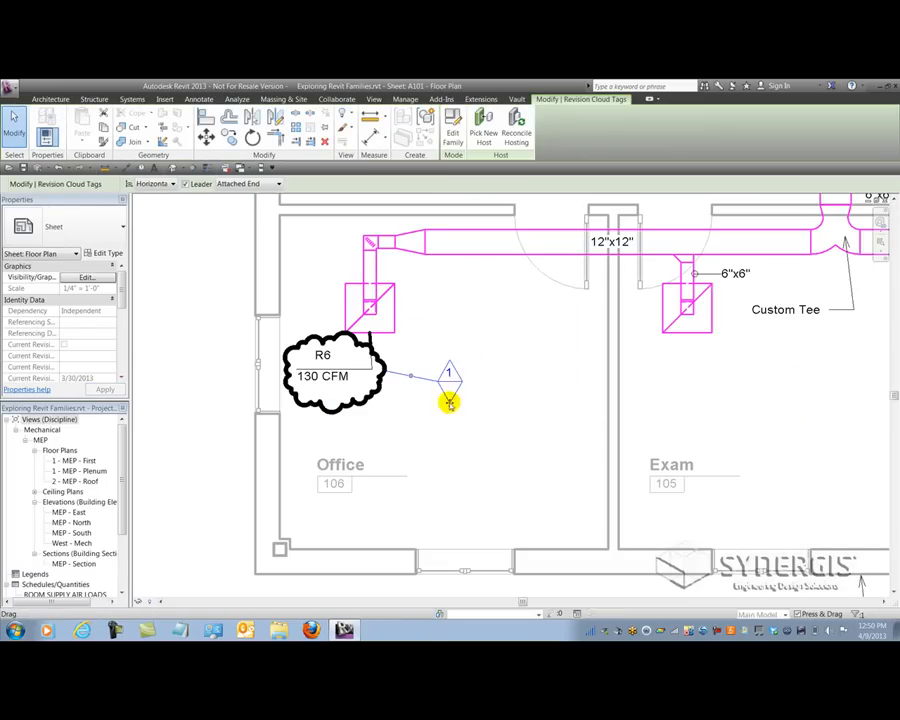
drag(448, 400, 438, 374)
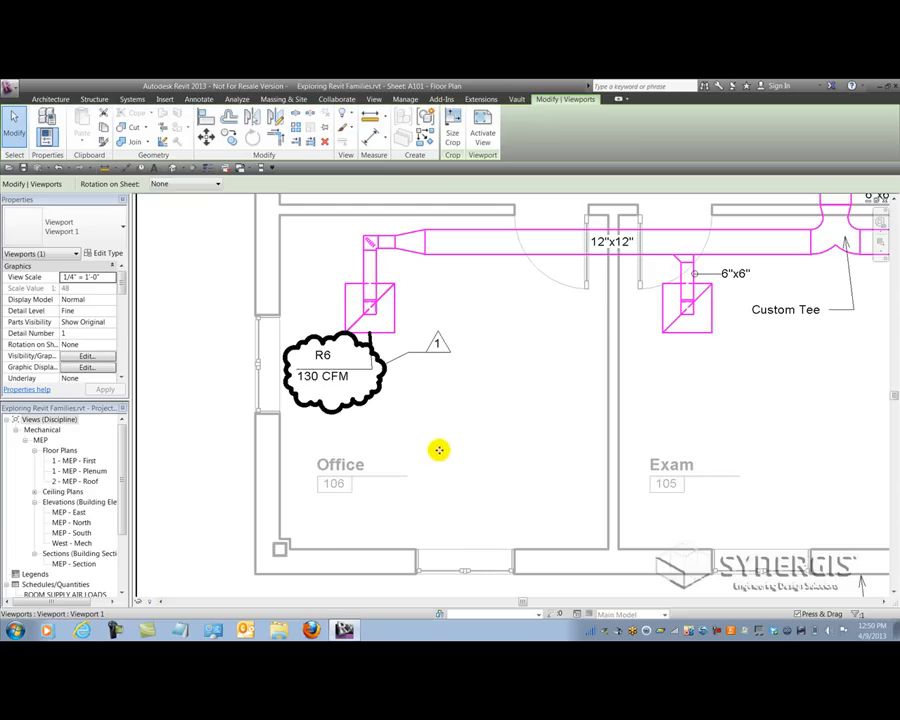
mouse_move(492, 452)
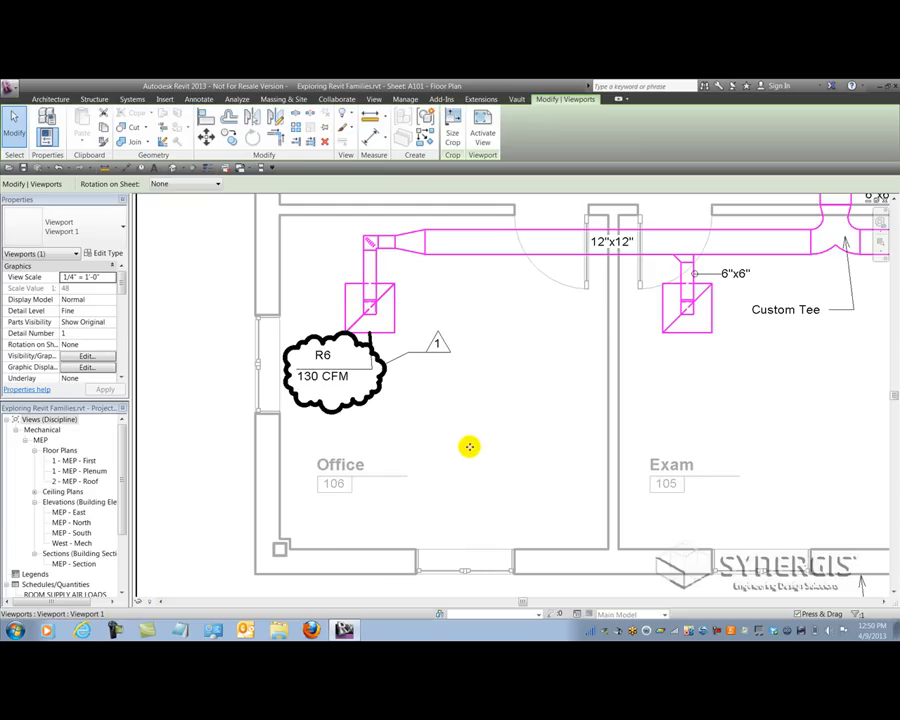
mouse_move(442, 364)
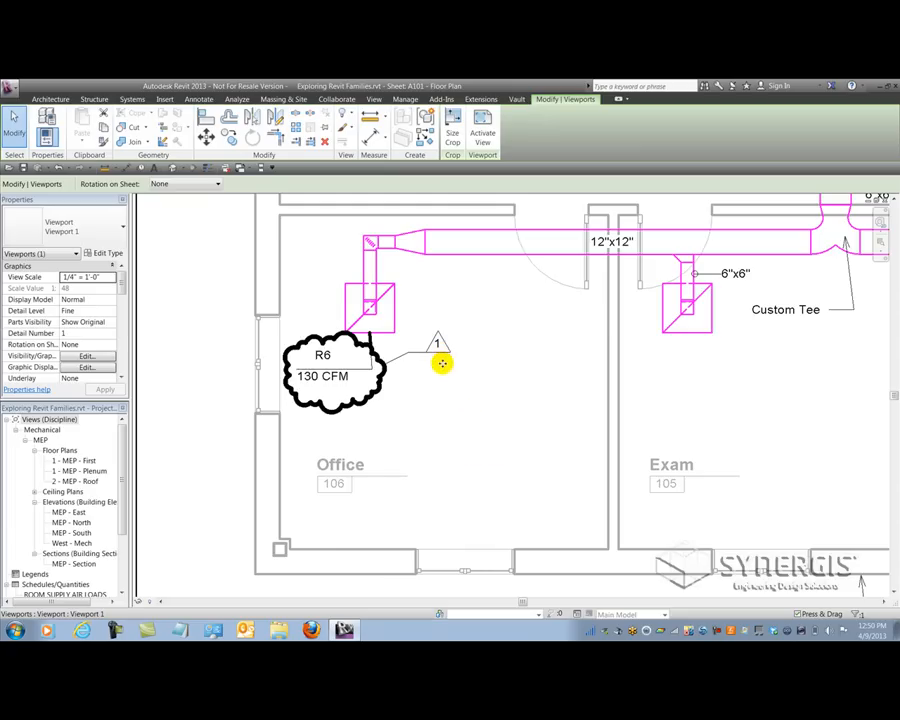